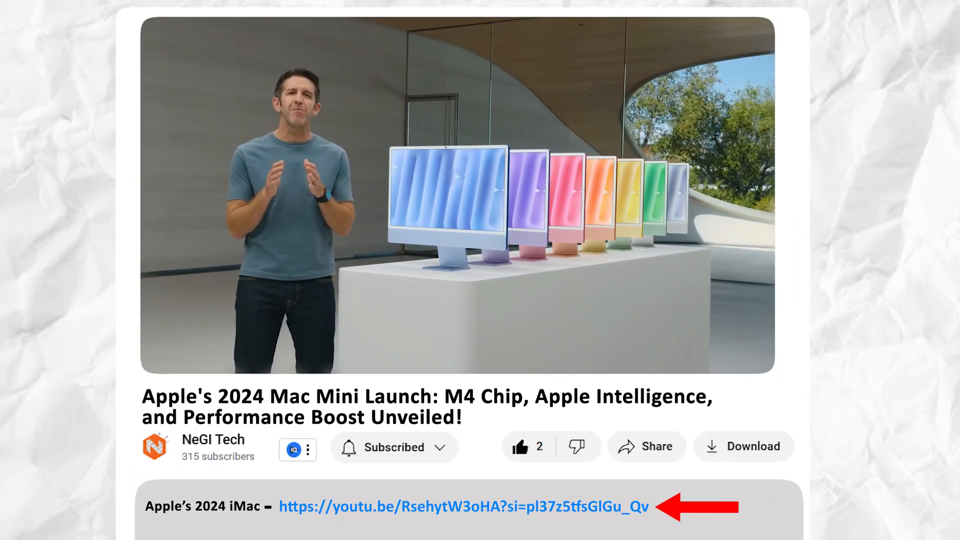
# Go to the Mac mini product page from the apple.com home page
pyautogui.click(469, 508)
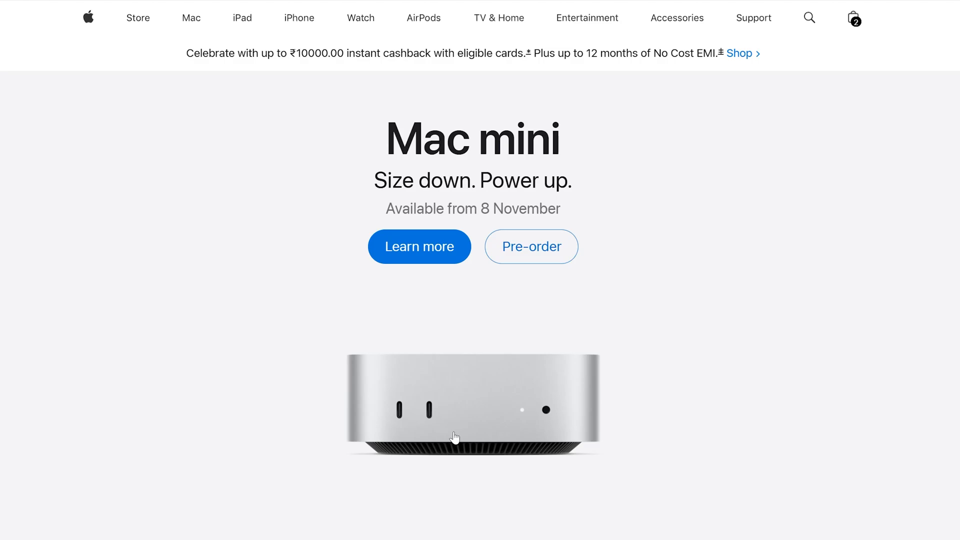
pyautogui.moveTo(454, 437)
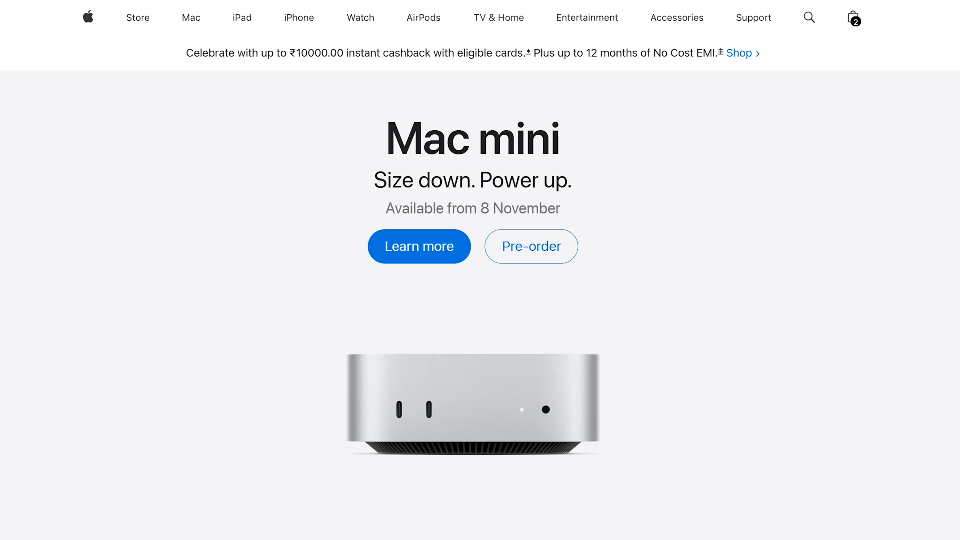
pyautogui.moveTo(214, 175)
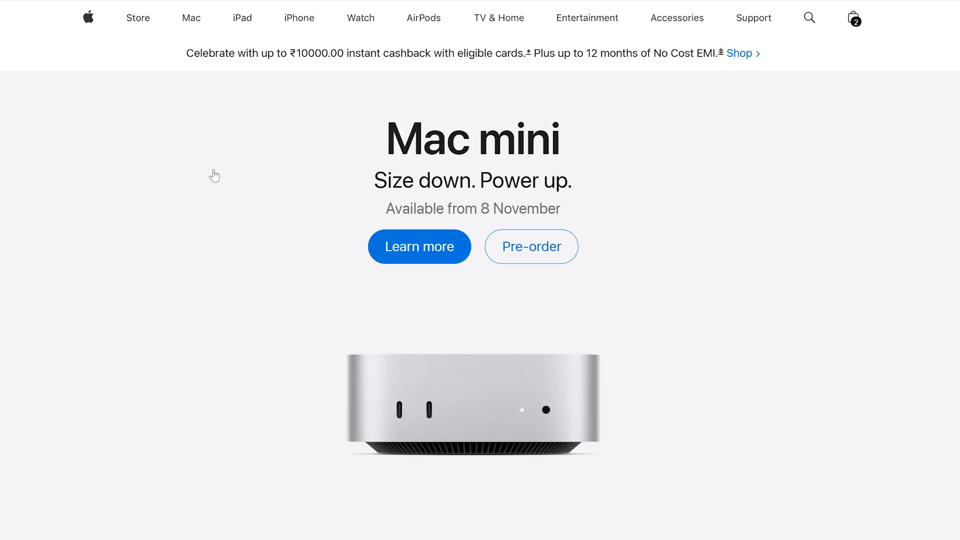
pyautogui.moveTo(242, 283)
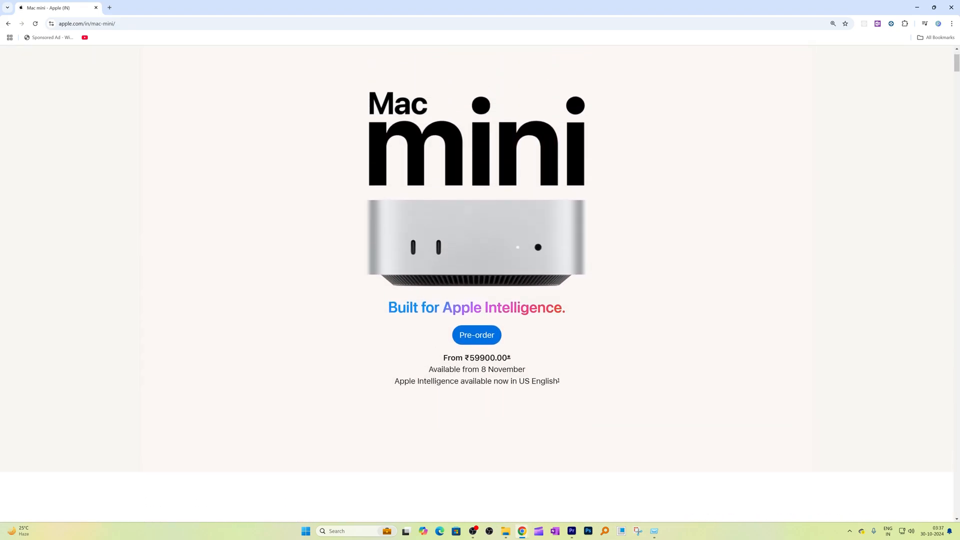
# Highlight the No Cost EMI offer in the banner and move down to the Tech Specs listing prices from ₹59,900
pyautogui.scroll(-3)
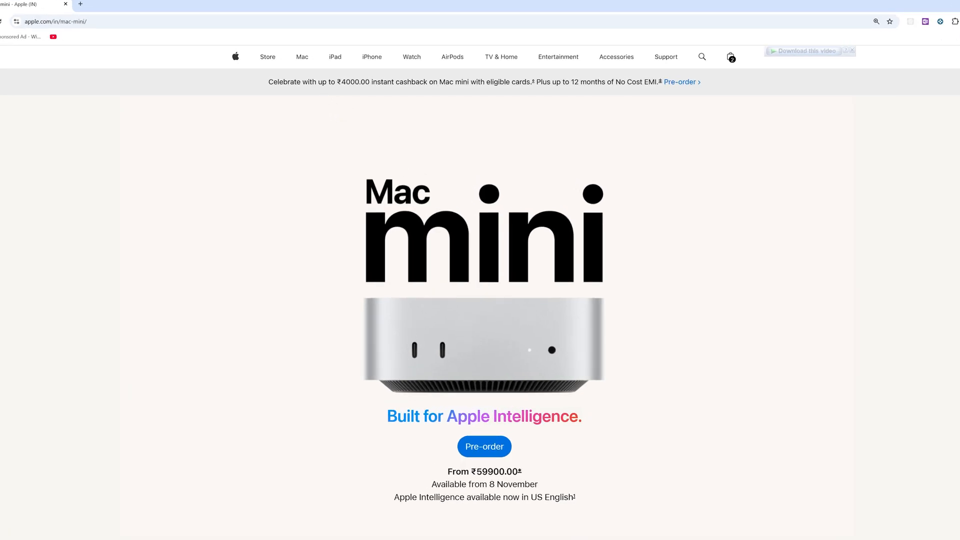
pyautogui.moveTo(331, 81); pyautogui.dragTo(392, 81)
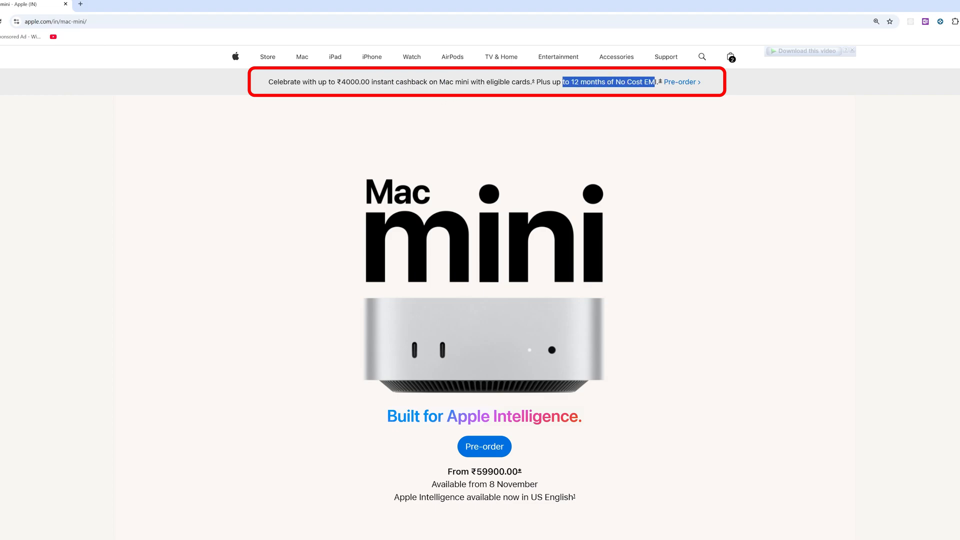
pyautogui.scroll(-3)
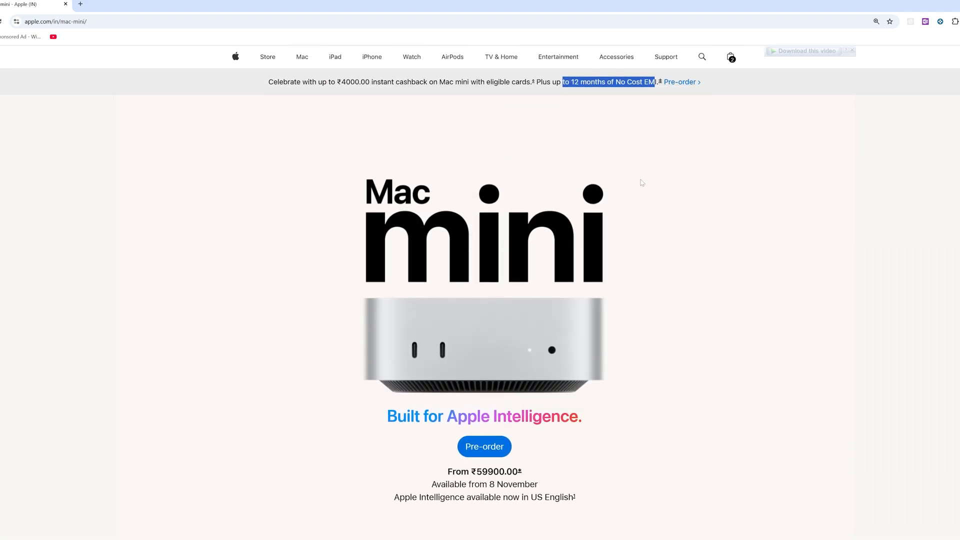
pyautogui.moveTo(600, 225)
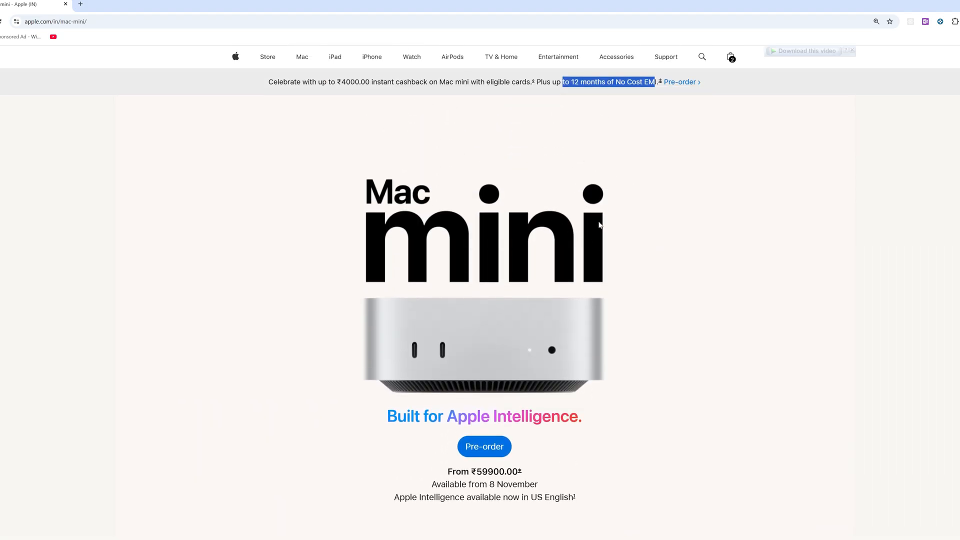
pyautogui.moveTo(678, 179)
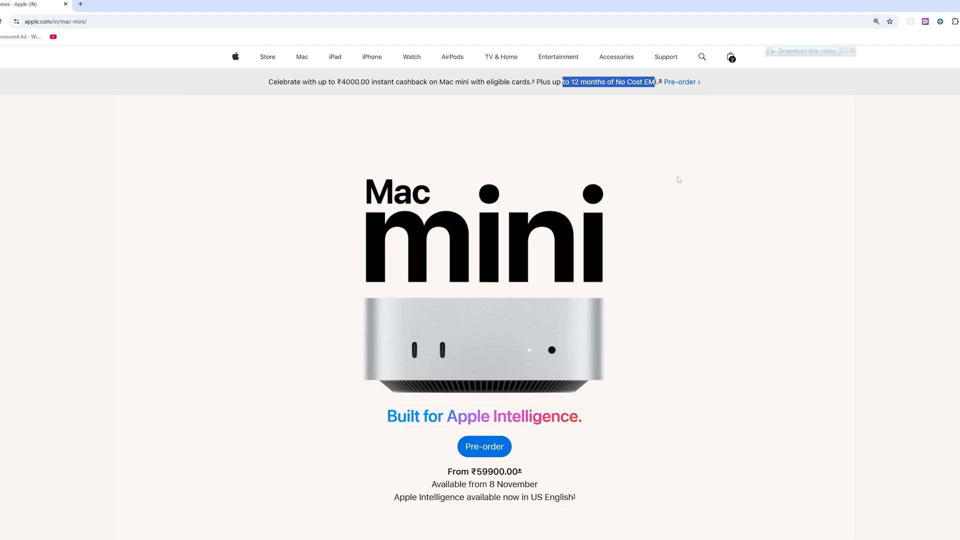
pyautogui.scroll(-3)
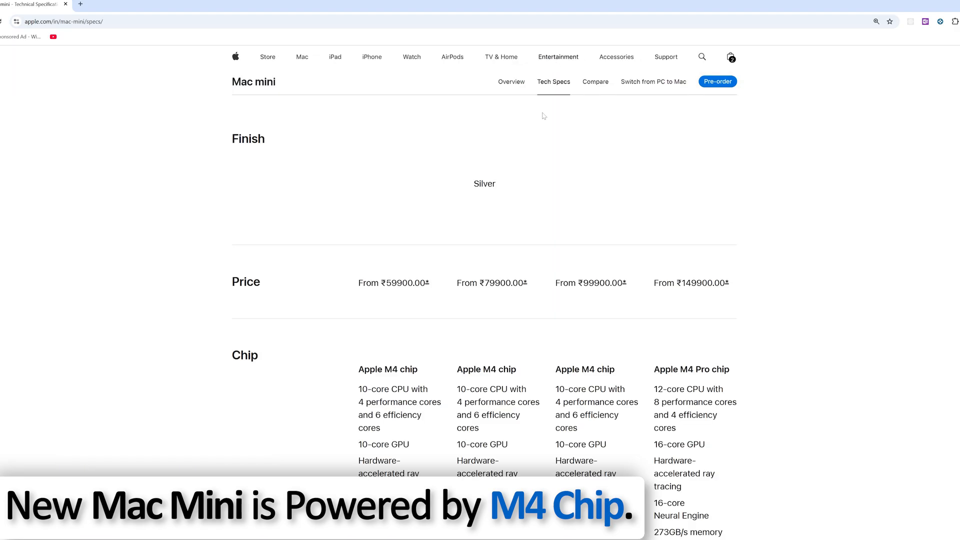
# Open the iMac page in a new tab and look through its specs
pyautogui.scroll(-3)
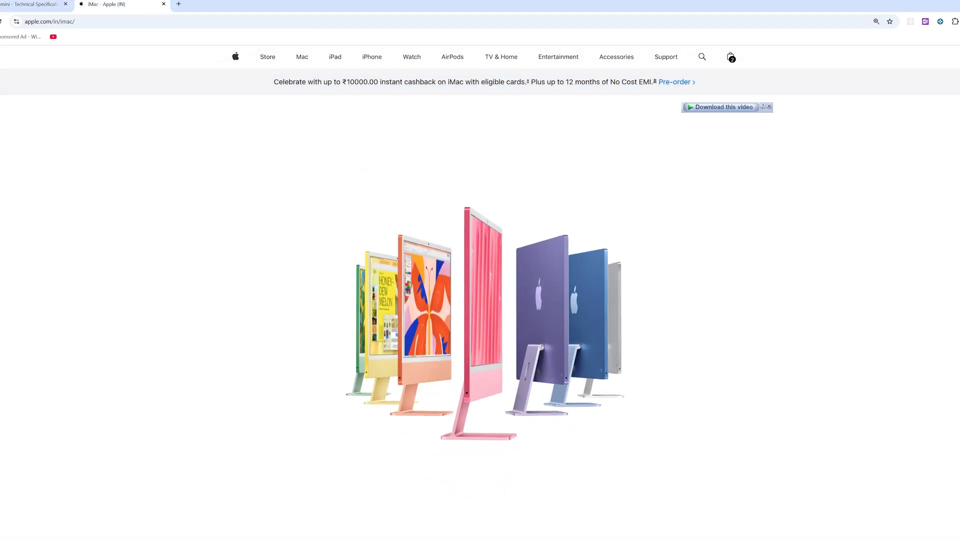
pyautogui.scroll(-3)
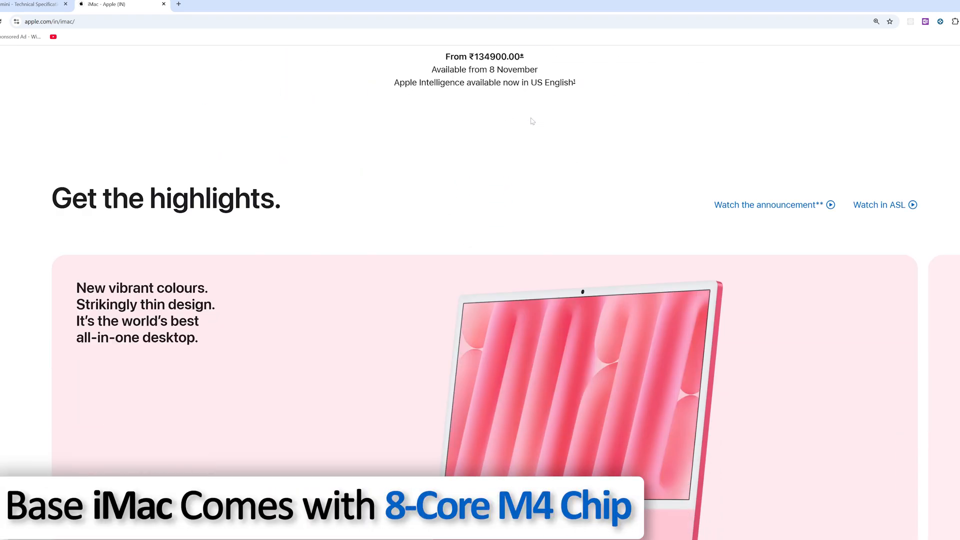
pyautogui.click(553, 59)
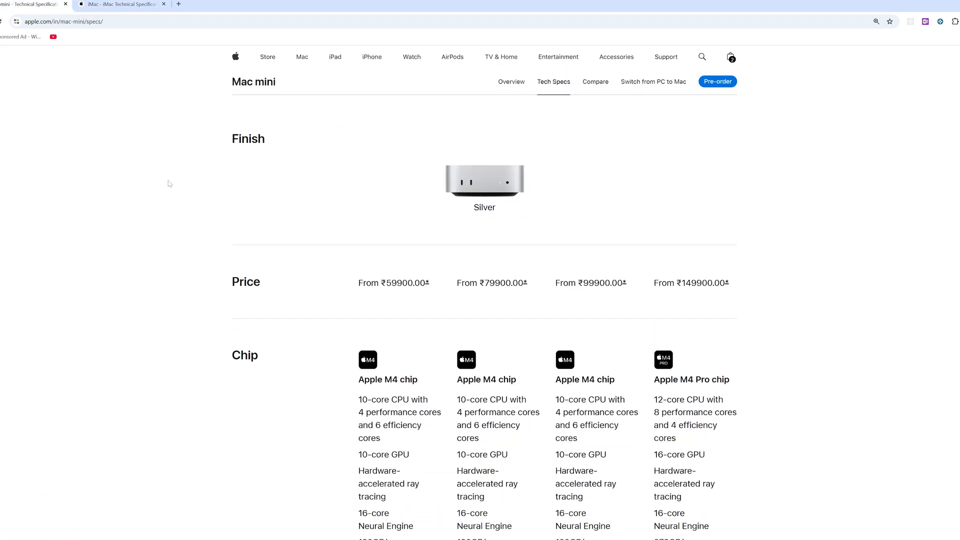
pyautogui.scroll(-3)
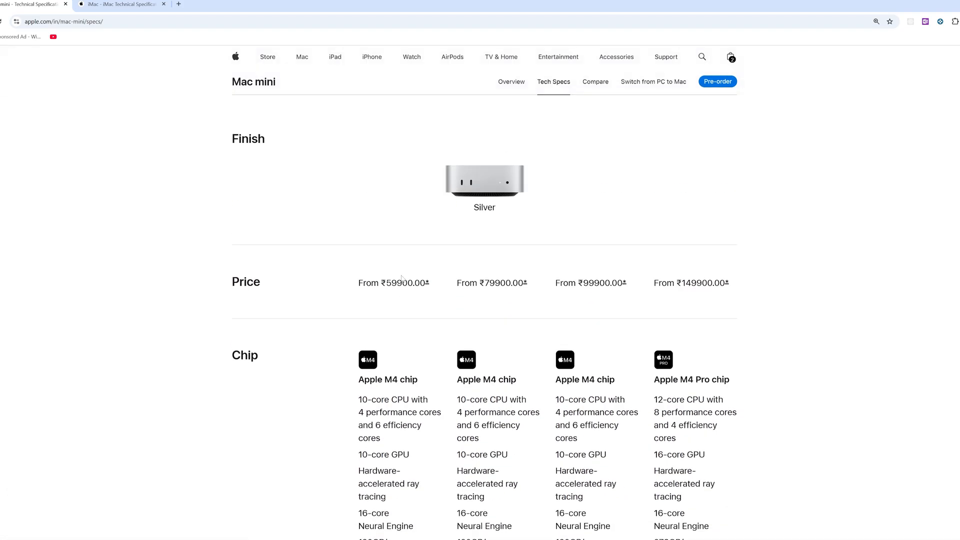
pyautogui.moveTo(332, 274)
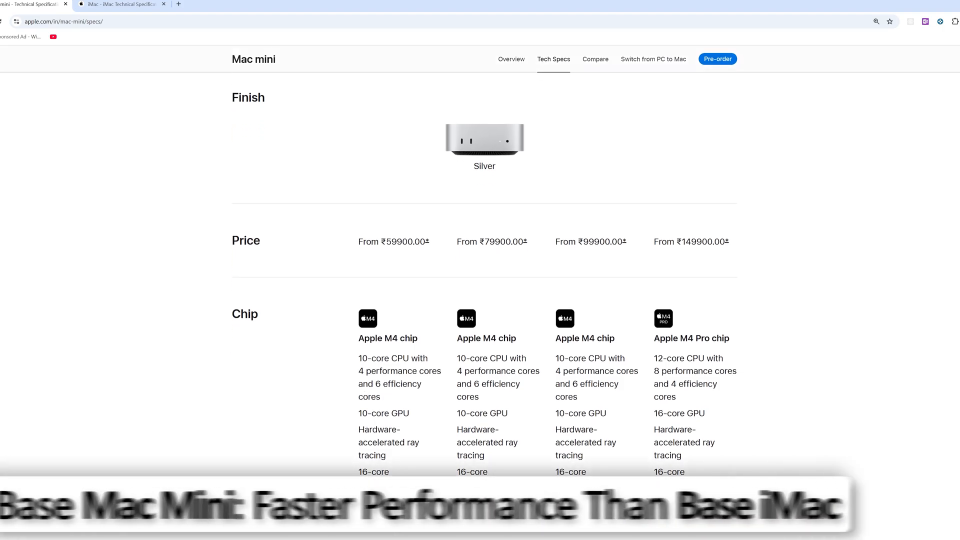
# View the iMac tech specs tab briefly, then return to the Mac mini Tech Specs tab
pyautogui.click(121, 4)
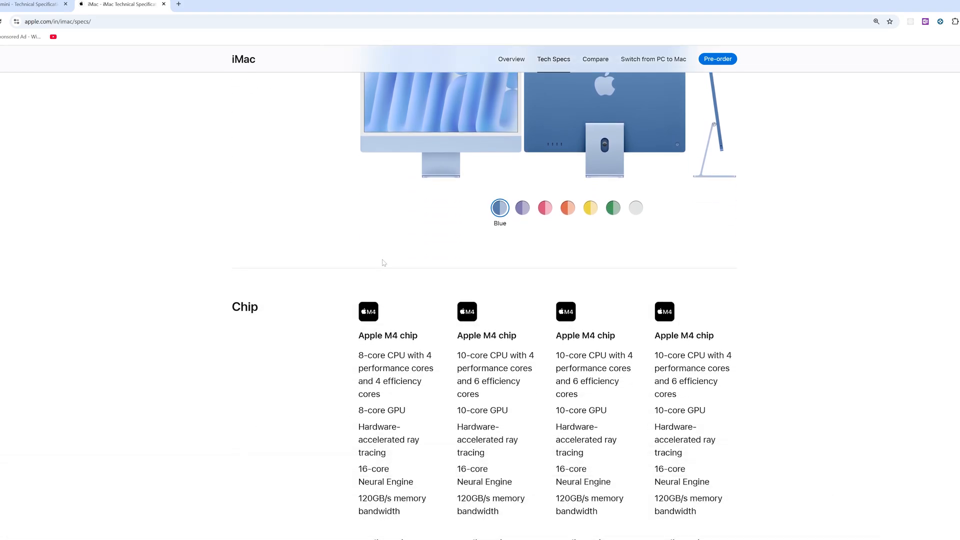
pyautogui.scroll(3)
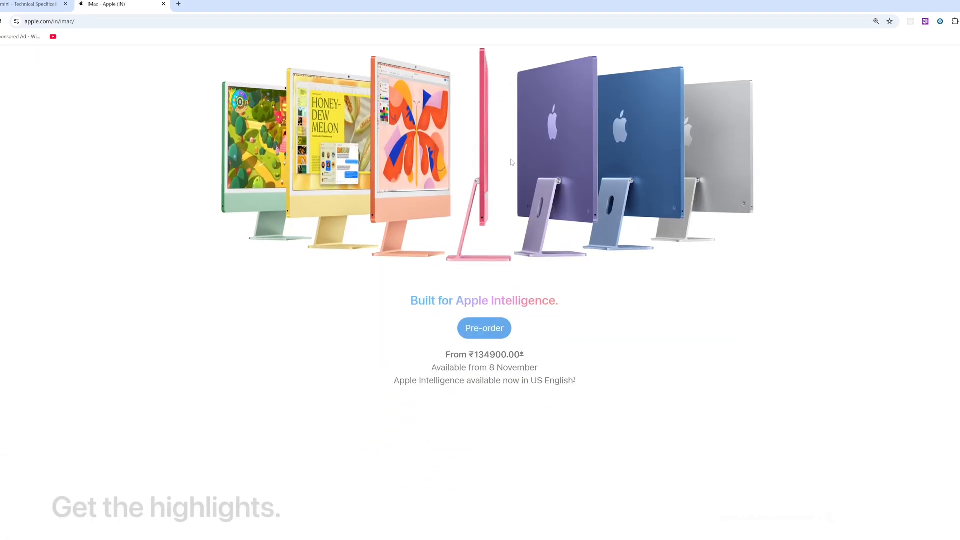
pyautogui.click(34, 5)
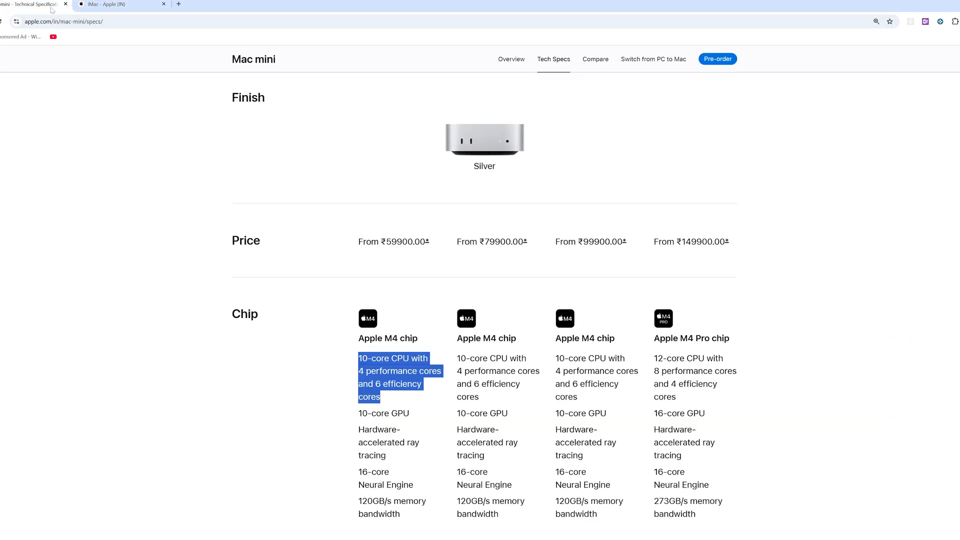
# Bring the Memory and Storage sections into view, 256GB–512GB base SSDs configurable up to 8TB
pyautogui.scroll(-3)
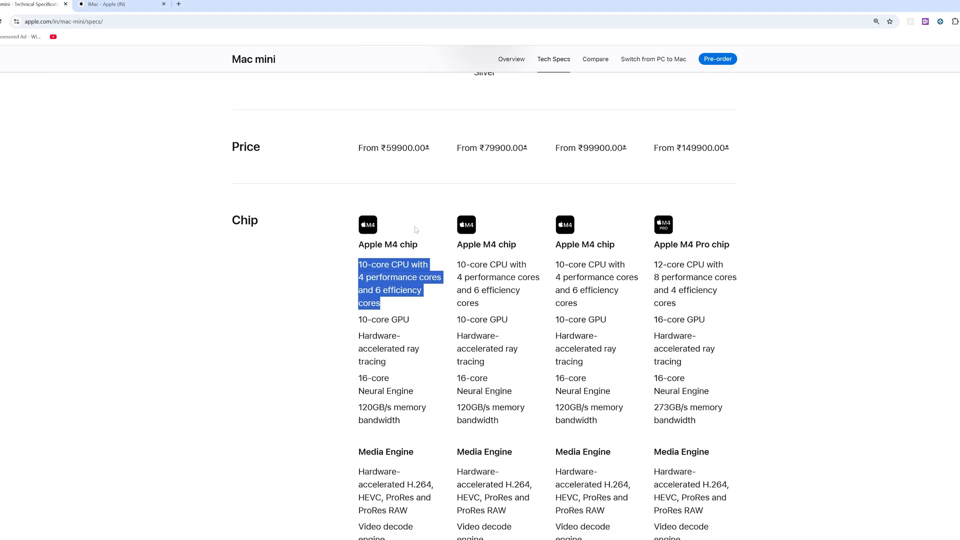
pyautogui.scroll(-3)
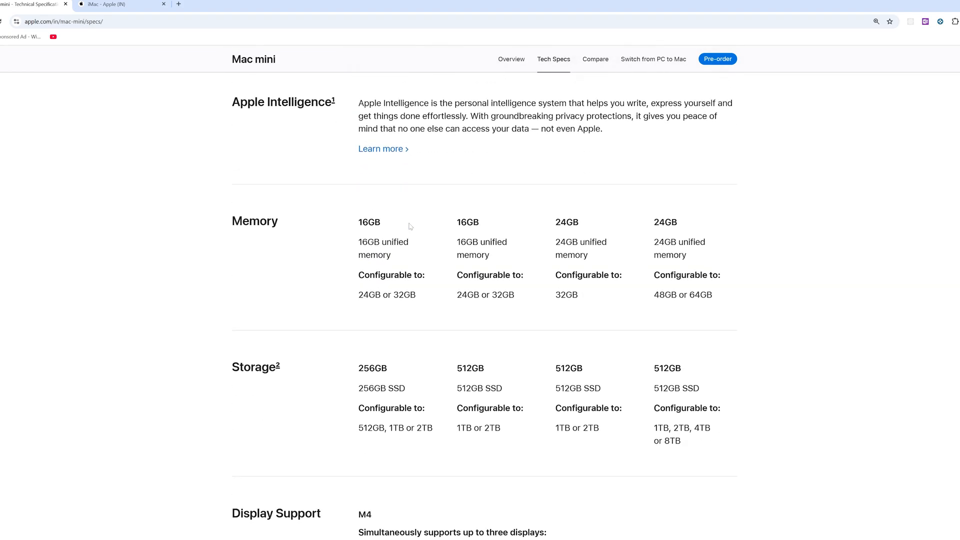
pyautogui.doubleClick(369, 222)
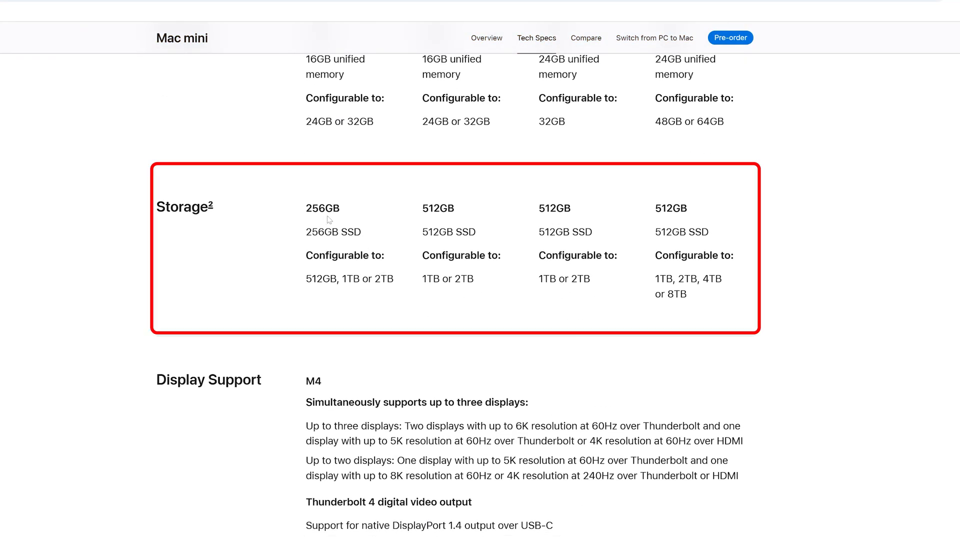
pyautogui.doubleClick(321, 208)
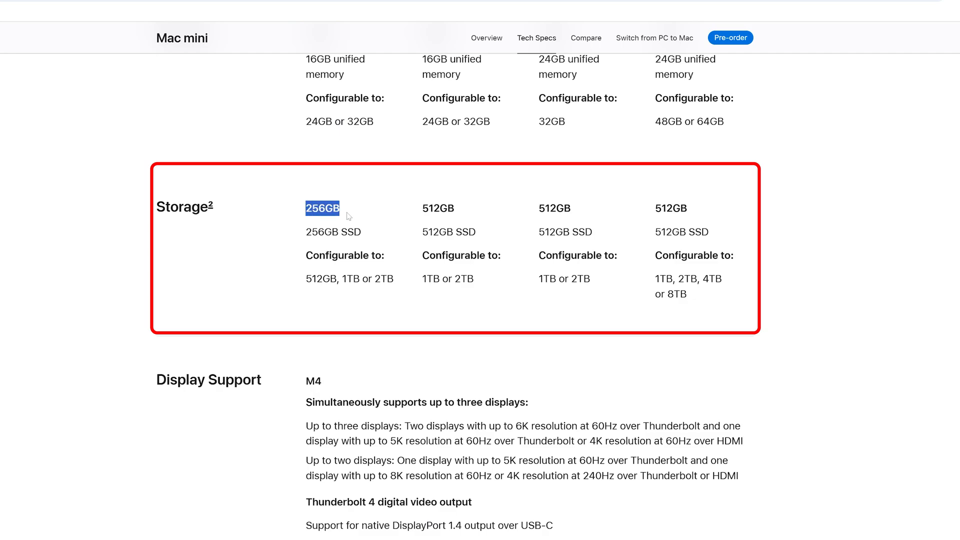
pyautogui.moveTo(314, 225)
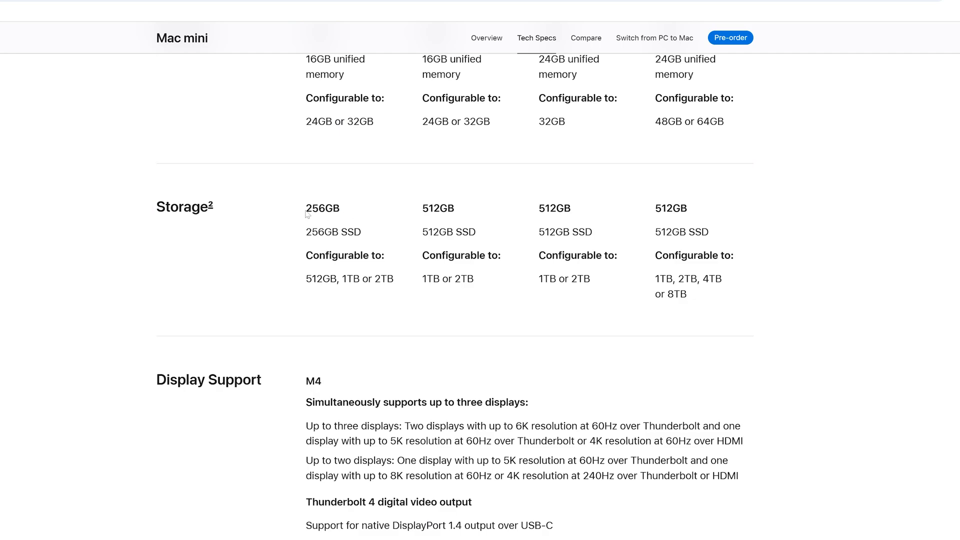
pyautogui.doubleClick(321, 208)
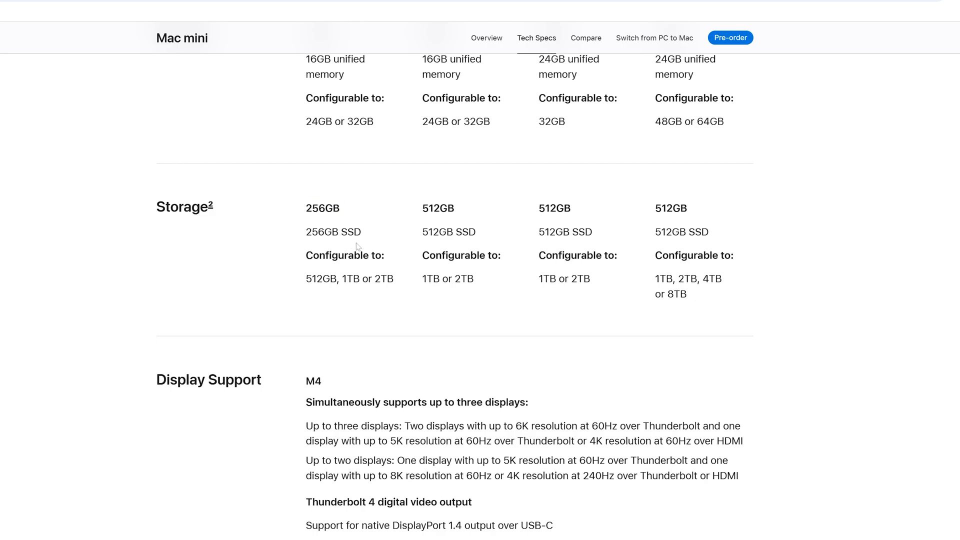
pyautogui.moveTo(305, 211)
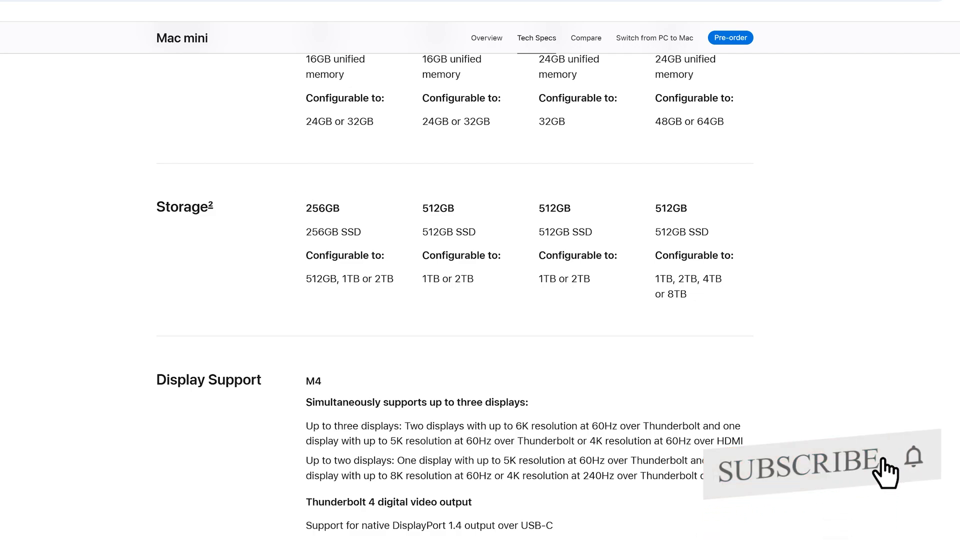
pyautogui.moveTo(352, 212)
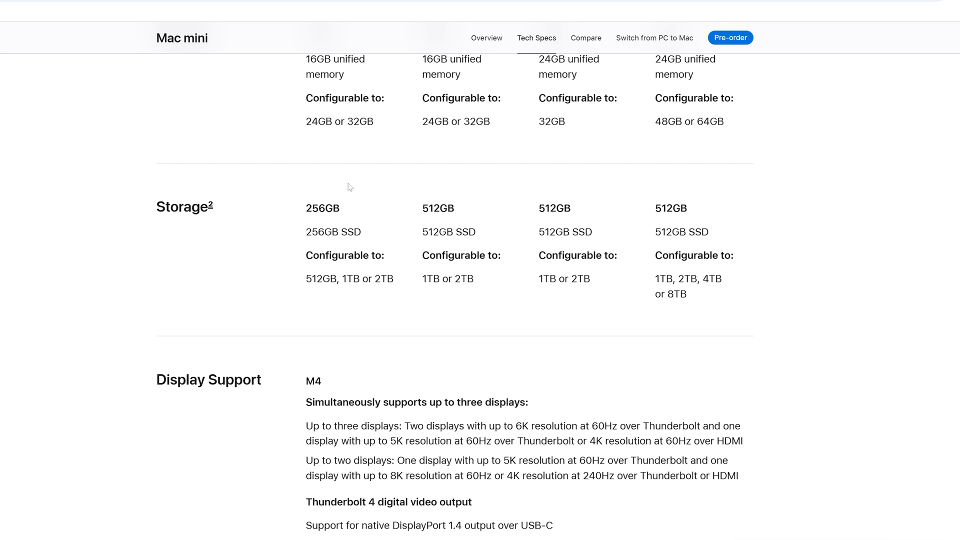
# Reach the Display Support section and highlight the M4 three-display and M4 Pro Thunderbolt 5 output lines
pyautogui.scroll(-3)
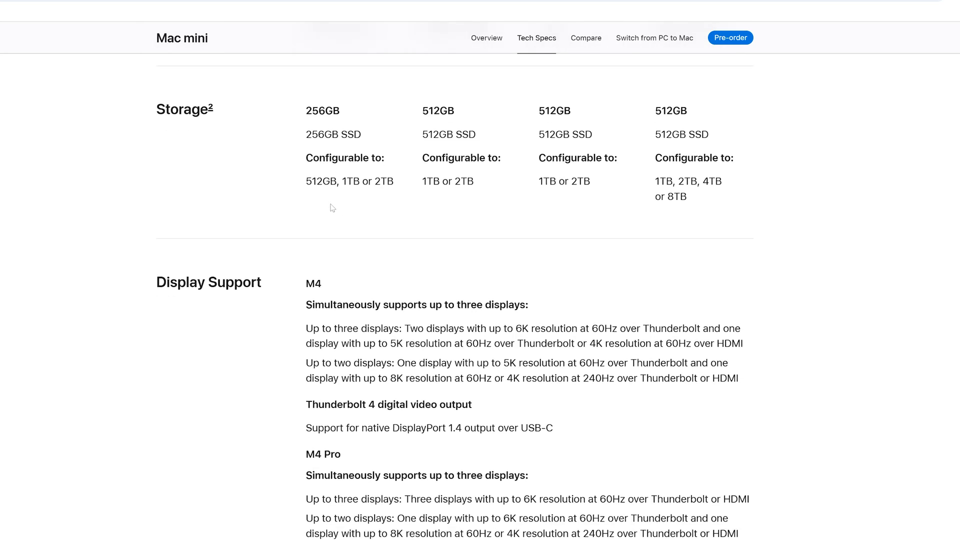
pyautogui.scroll(-3)
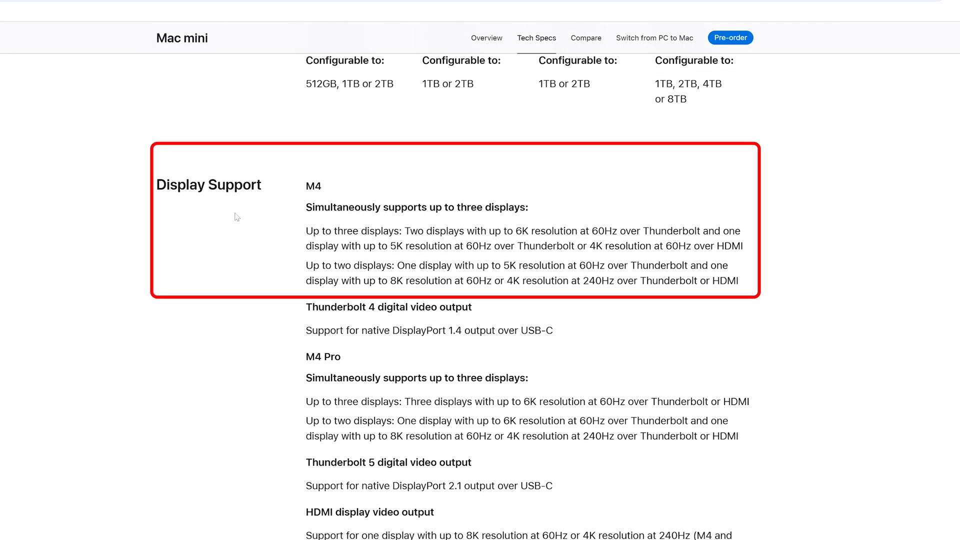
pyautogui.moveTo(271, 224)
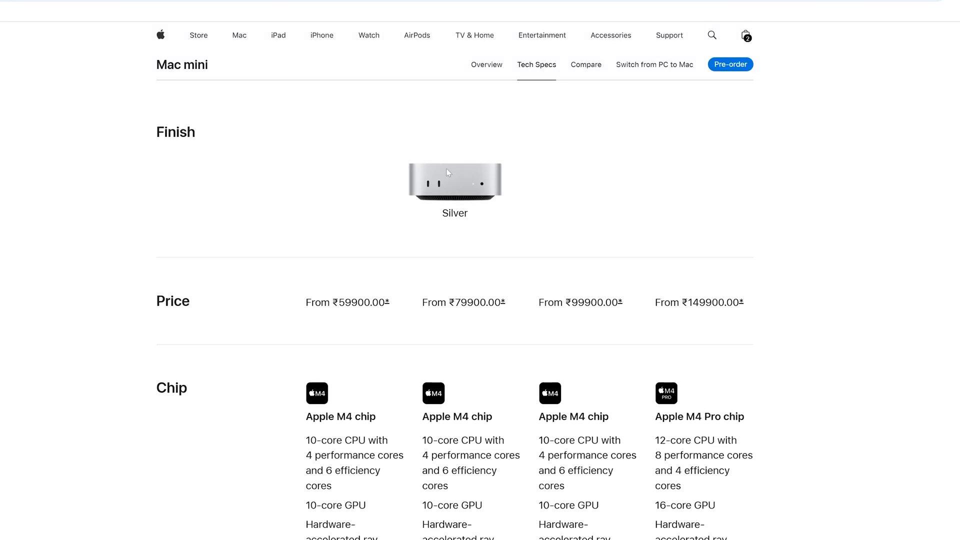
pyautogui.scroll(-3)
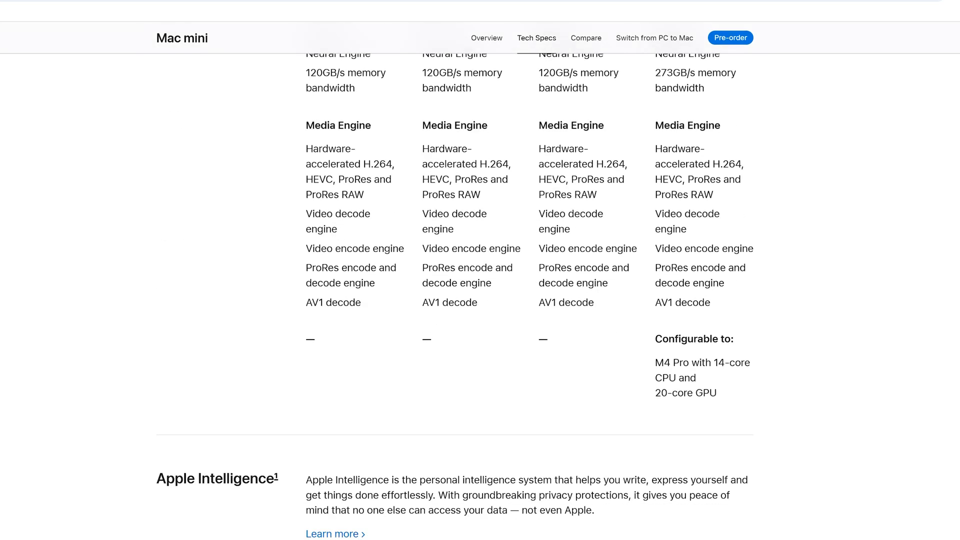
pyautogui.scroll(-3)
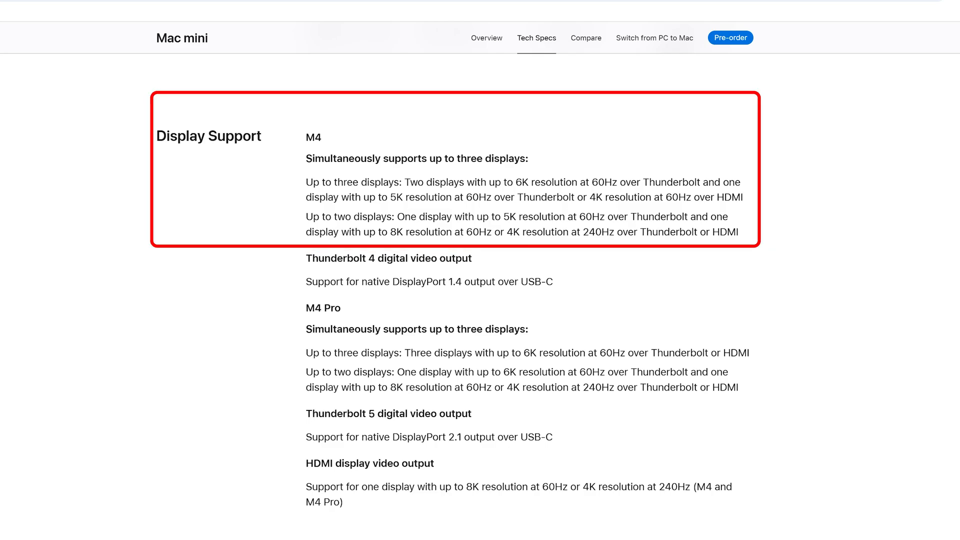
pyautogui.moveTo(404, 182); pyautogui.dragTo(522, 182)
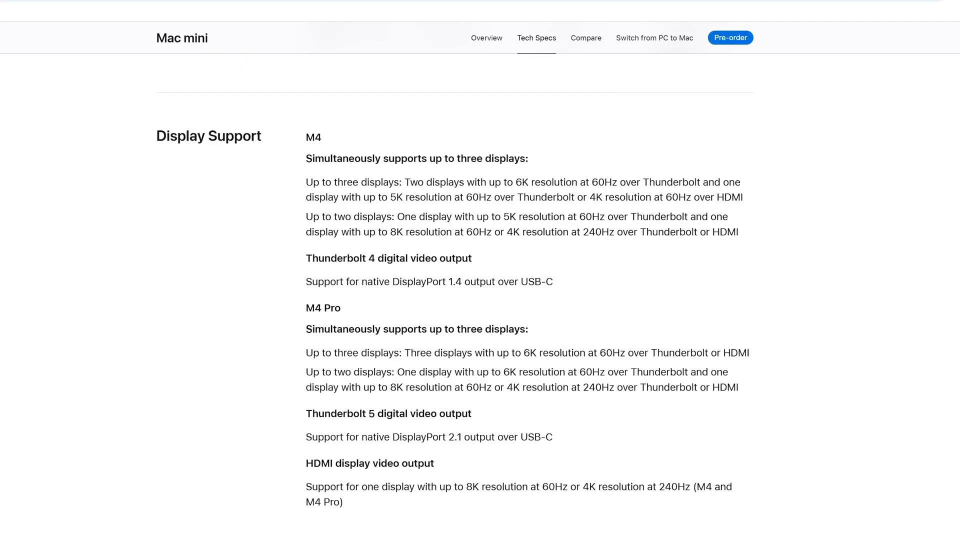
# Highlight the Thunderbolt 4 digital video output heading, then clear it and move further down
pyautogui.moveTo(516, 183); pyautogui.dragTo(544, 182)
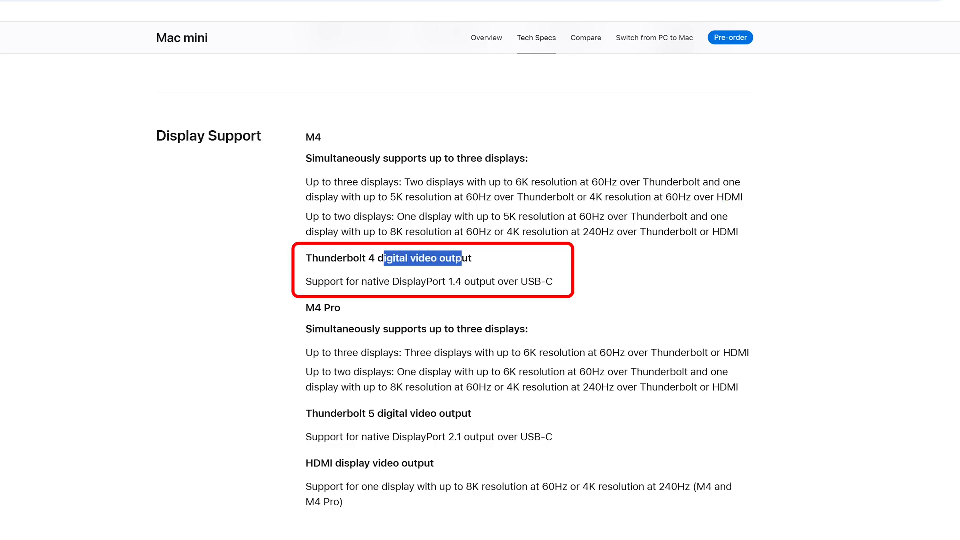
pyautogui.click(478, 293)
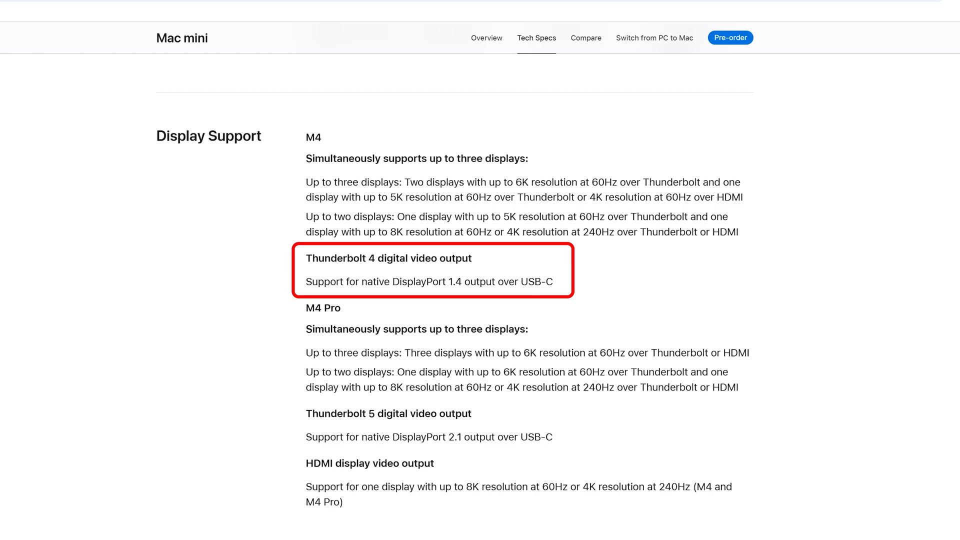
pyautogui.moveTo(2, 171)
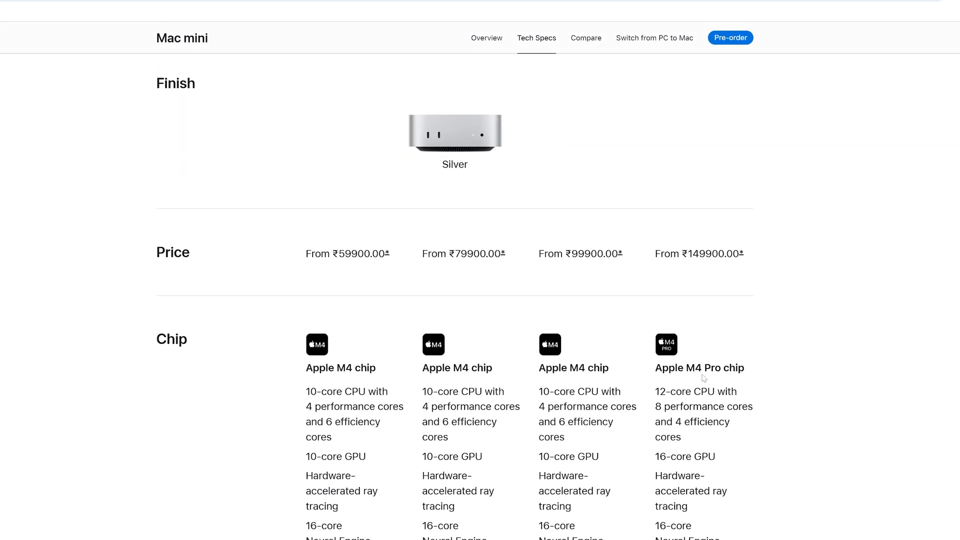
pyautogui.scroll(-3)
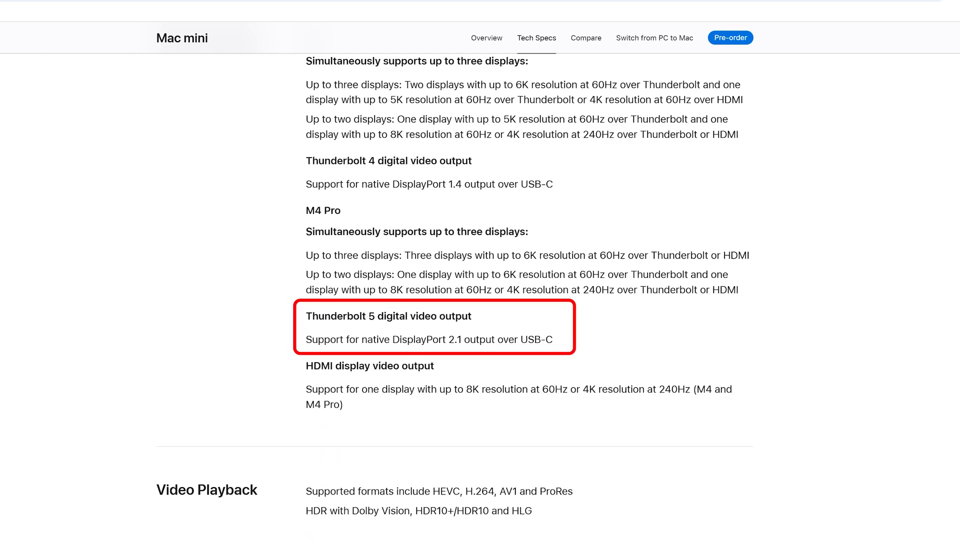
# Highlight DisplayPort 2.1 support for M4 Pro and the HDMI 8K60/4K240 output line, then clear the highlights
pyautogui.doubleClick(419, 339)
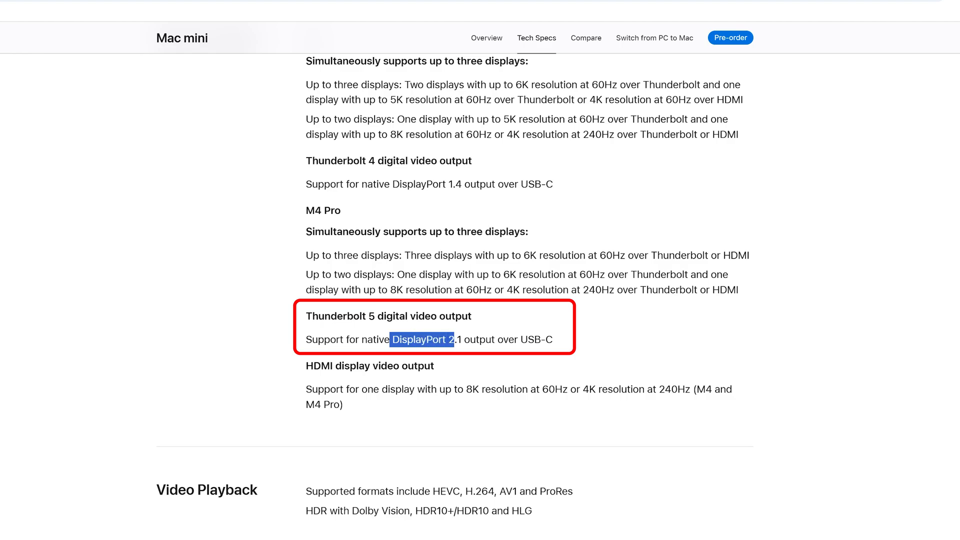
pyautogui.moveTo(453, 339); pyautogui.dragTo(563, 339)
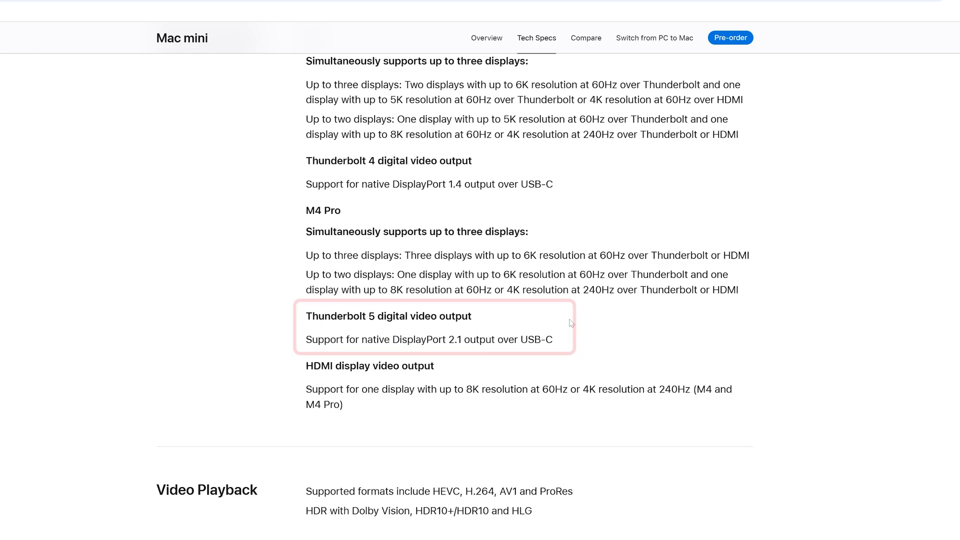
pyautogui.scroll(-3)
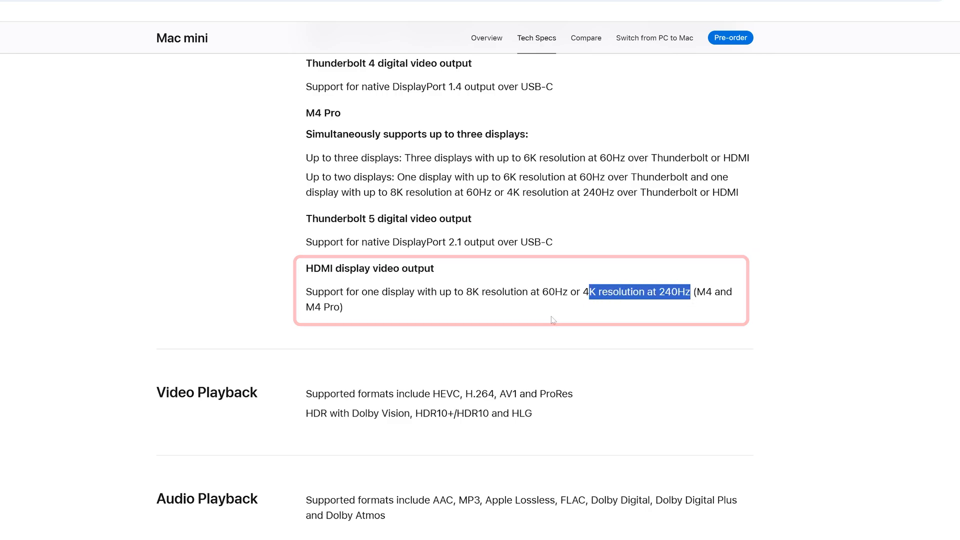
pyautogui.click(550, 318)
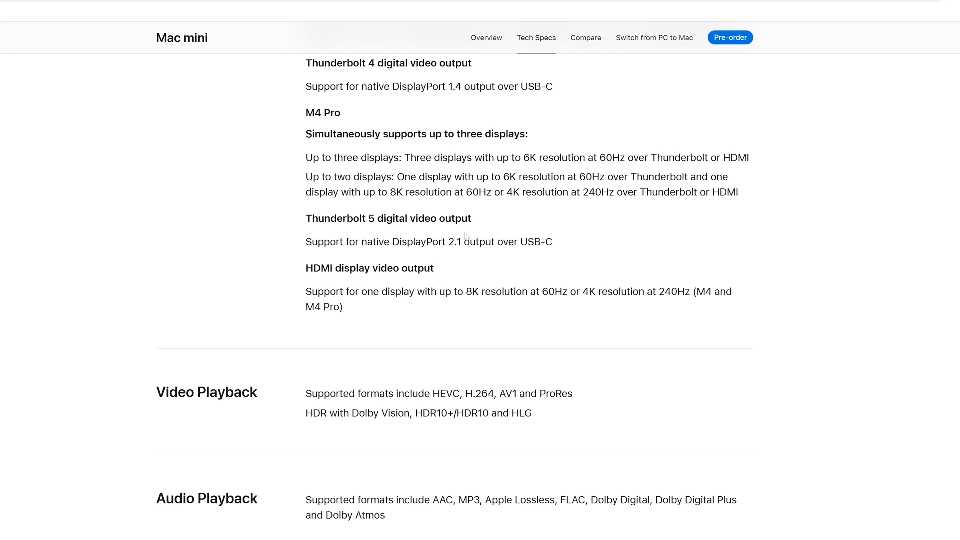
pyautogui.moveTo(493, 340)
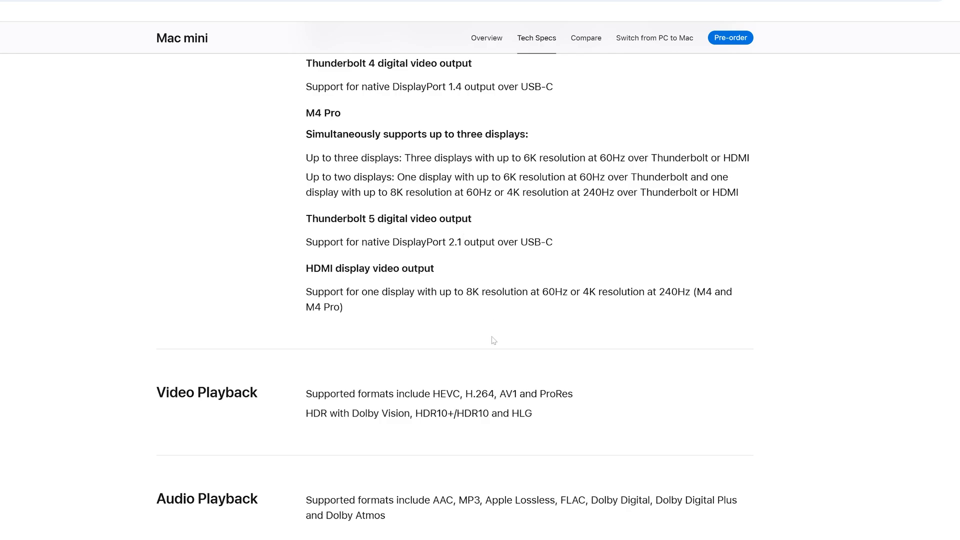
# In Connections and Expansion, highlight the two front USB-C ports and their 10 Gbps USB 3 speed
pyautogui.scroll(-3)
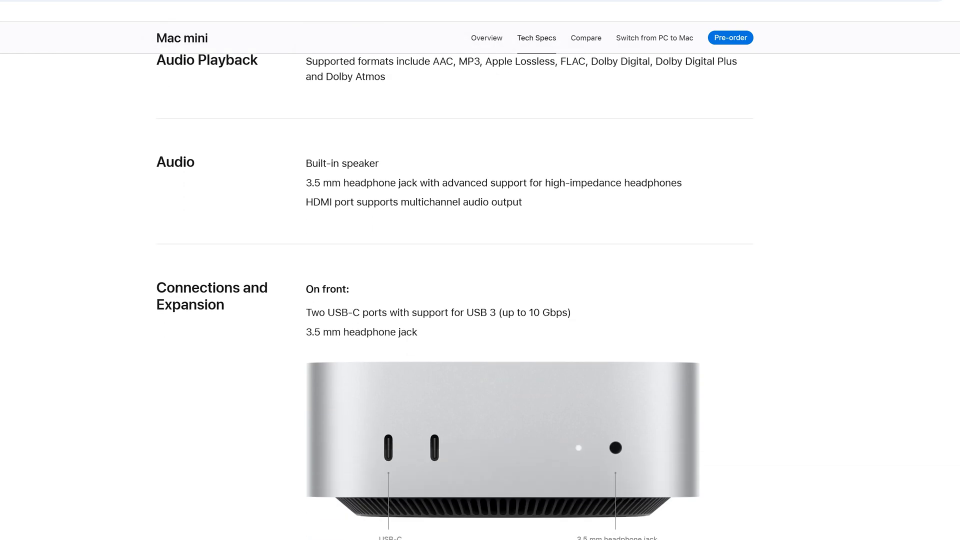
pyautogui.scroll(-3)
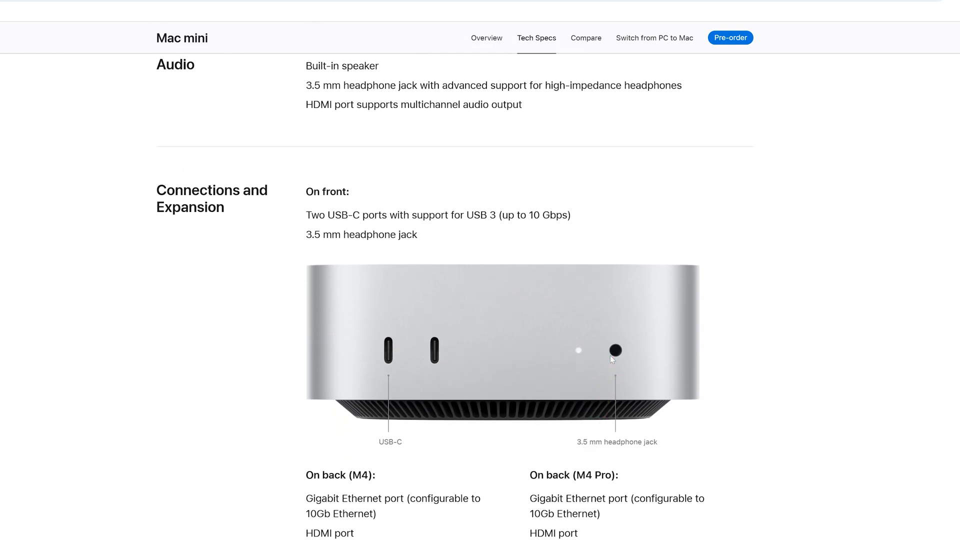
pyautogui.doubleClick(327, 192)
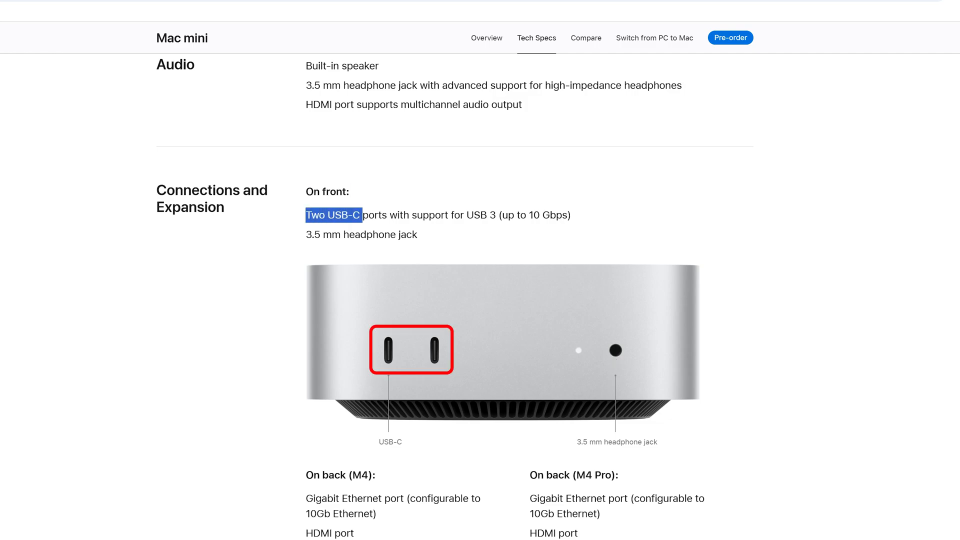
pyautogui.moveTo(332, 215); pyautogui.dragTo(487, 215)
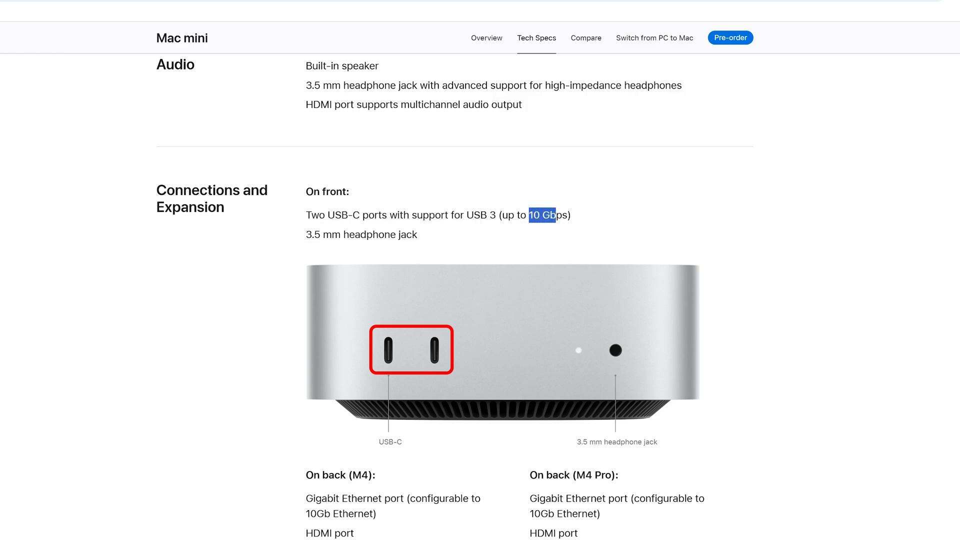
# Highlight the 3.5 mm headphone jack line and move down to the back-port diagrams
pyautogui.scroll(-3)
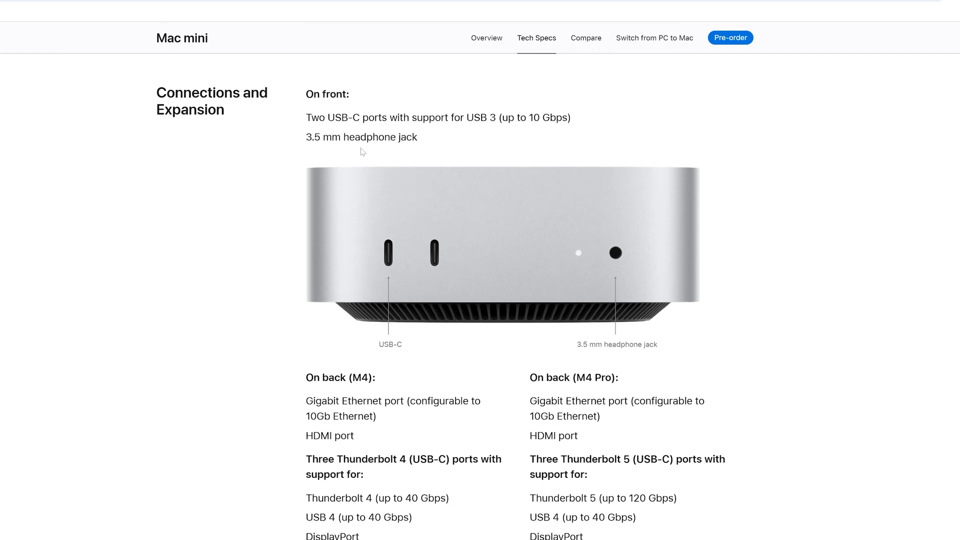
pyautogui.moveTo(315, 137); pyautogui.dragTo(418, 137)
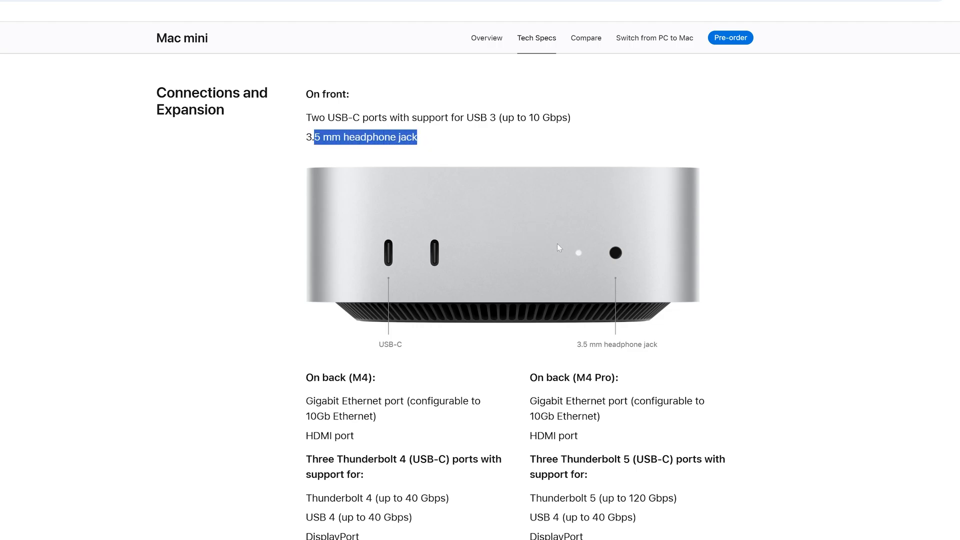
pyautogui.scroll(-3)
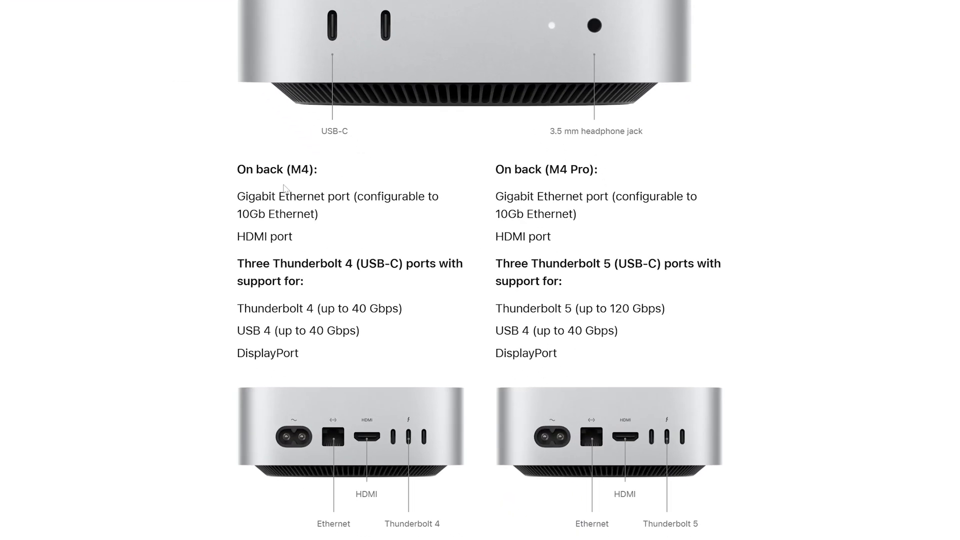
pyautogui.moveTo(481, 466)
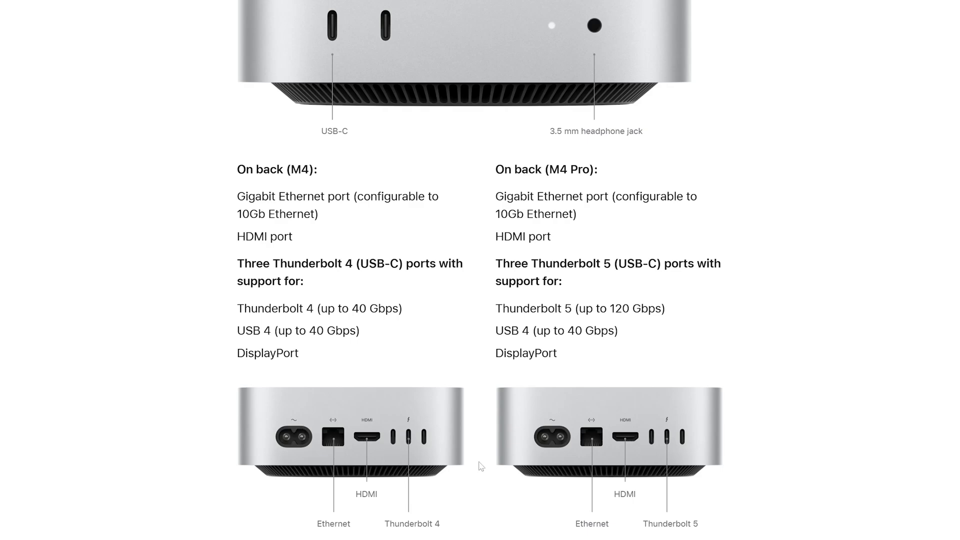
pyautogui.scroll(-3)
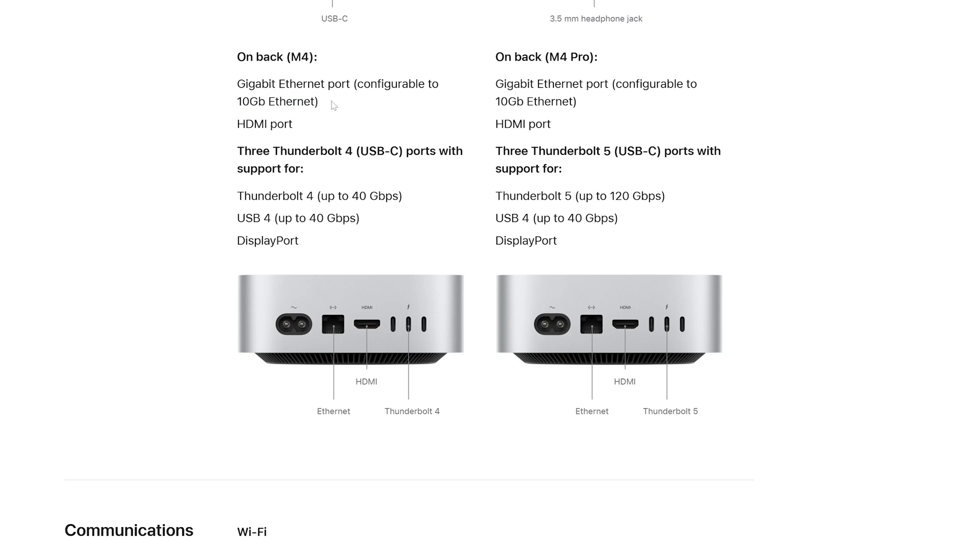
pyautogui.moveTo(459, 88)
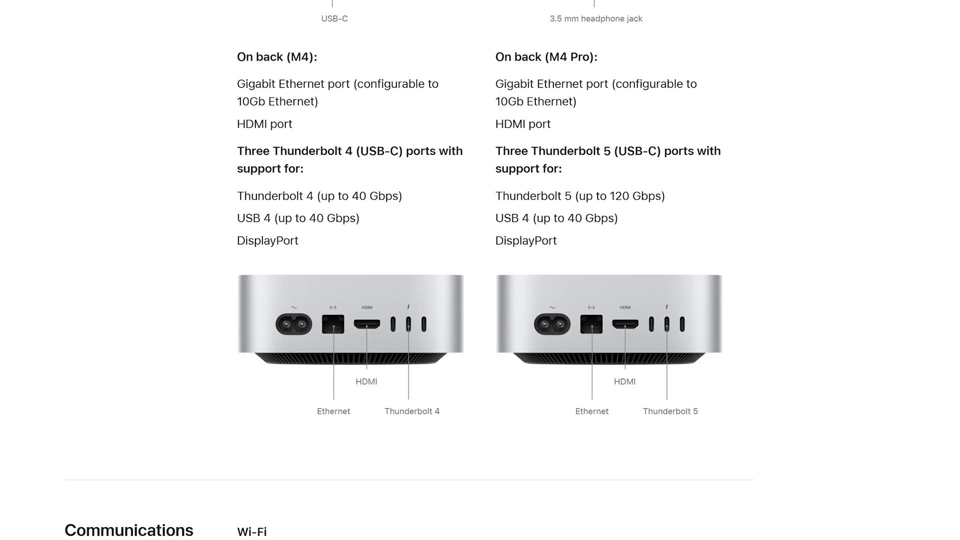
pyautogui.moveTo(339, 108)
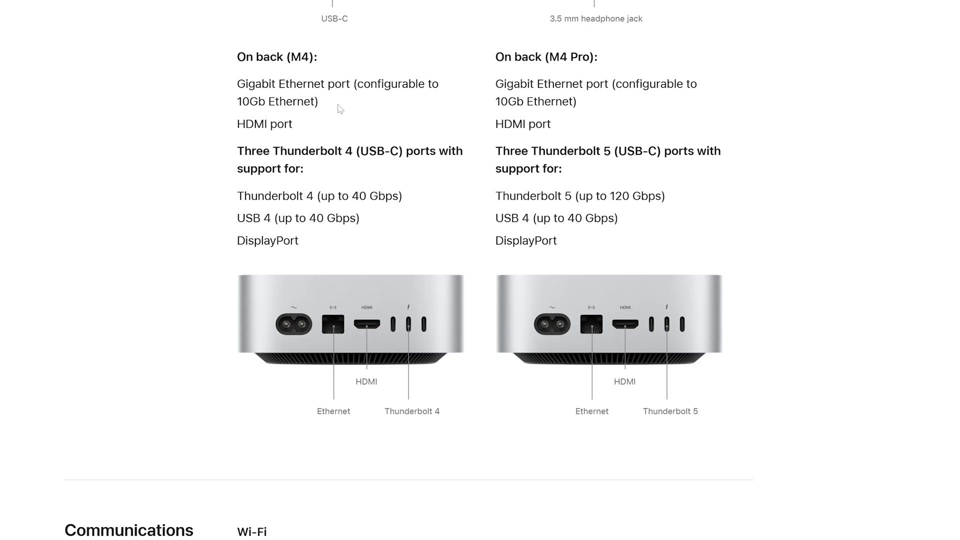
pyautogui.moveTo(344, 99)
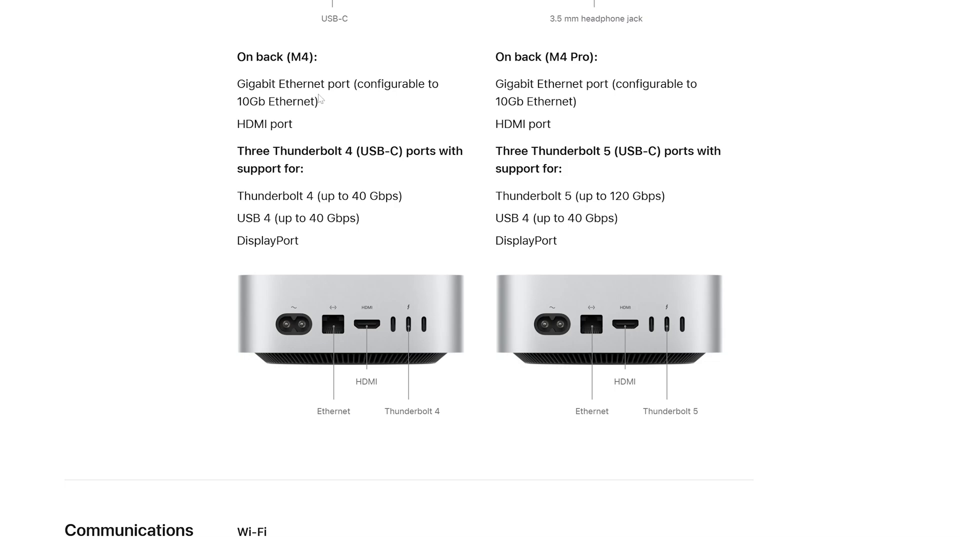
pyautogui.moveTo(348, 102)
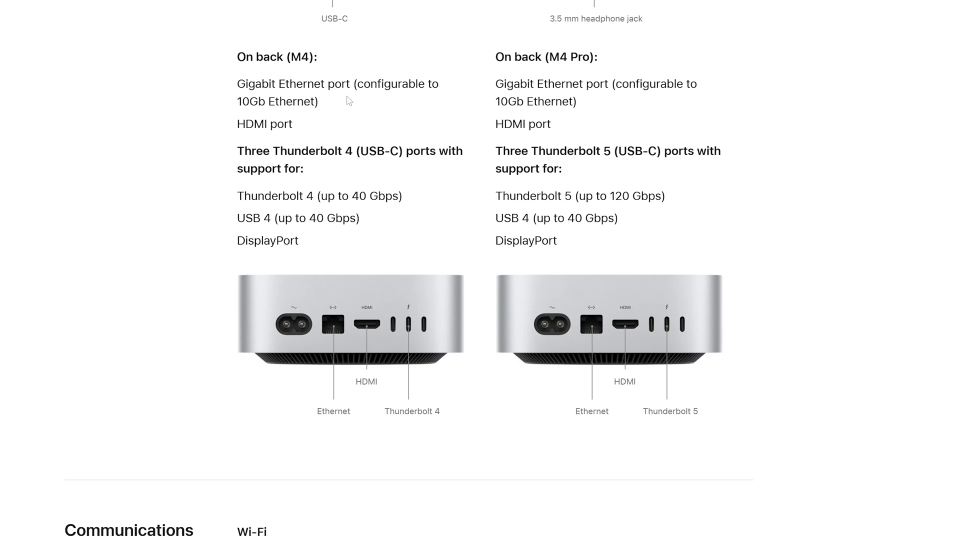
pyautogui.moveTo(328, 111)
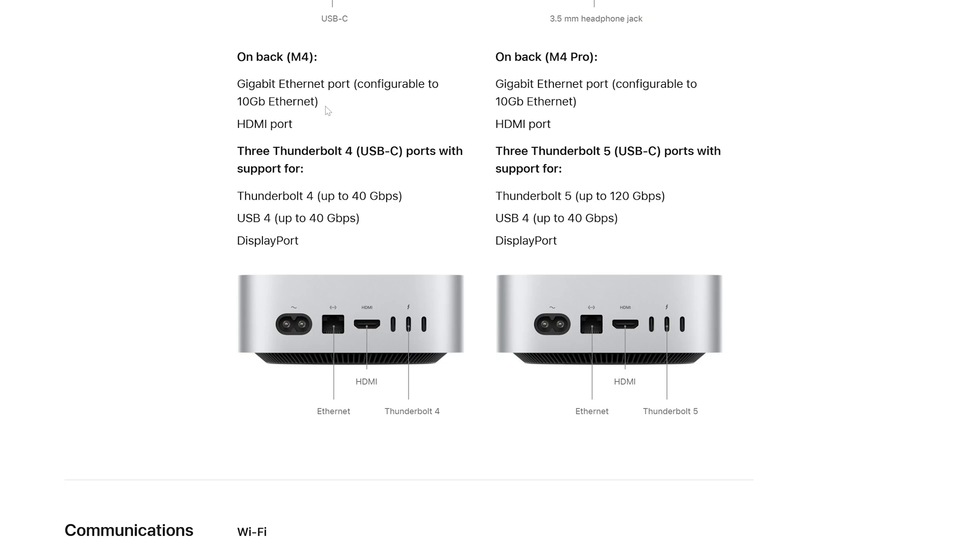
# Review the Thunderbolt 4/5 back ports on the M4 and M4 Pro Mac mini images
pyautogui.scroll(-3)
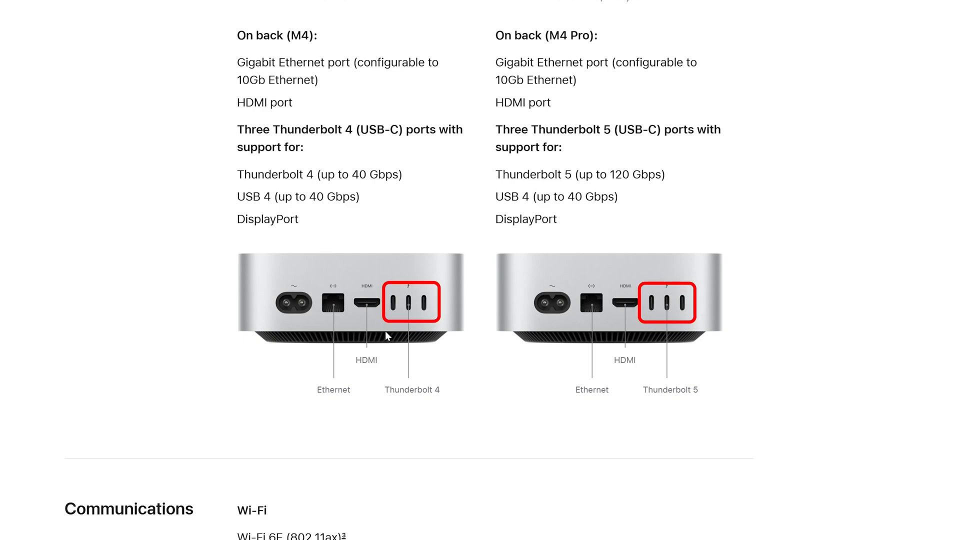
pyautogui.moveTo(397, 304)
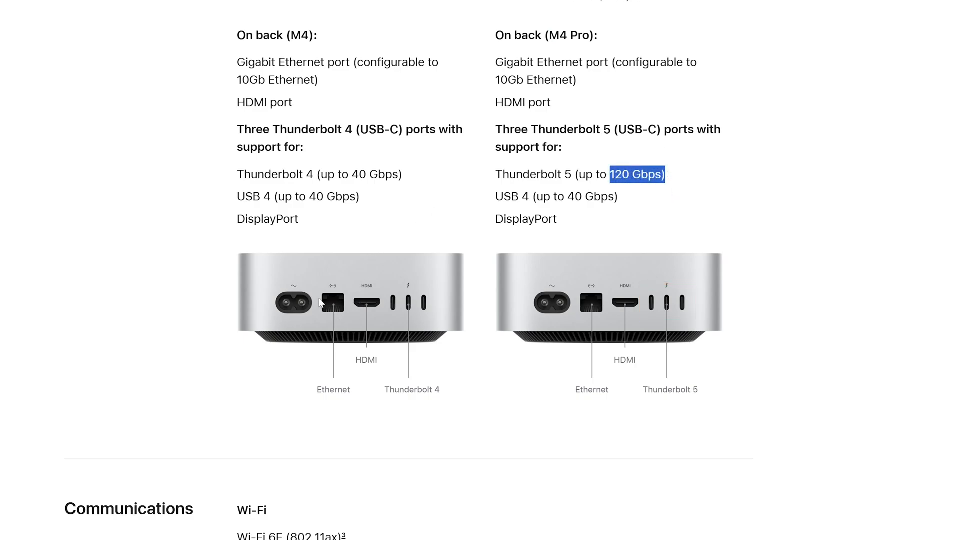
pyautogui.moveTo(551, 264)
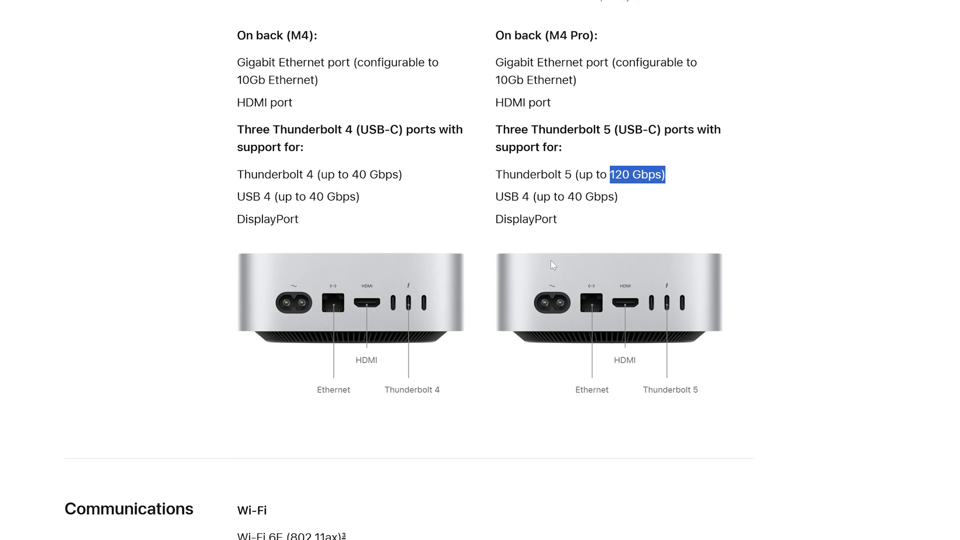
pyautogui.moveTo(569, 238)
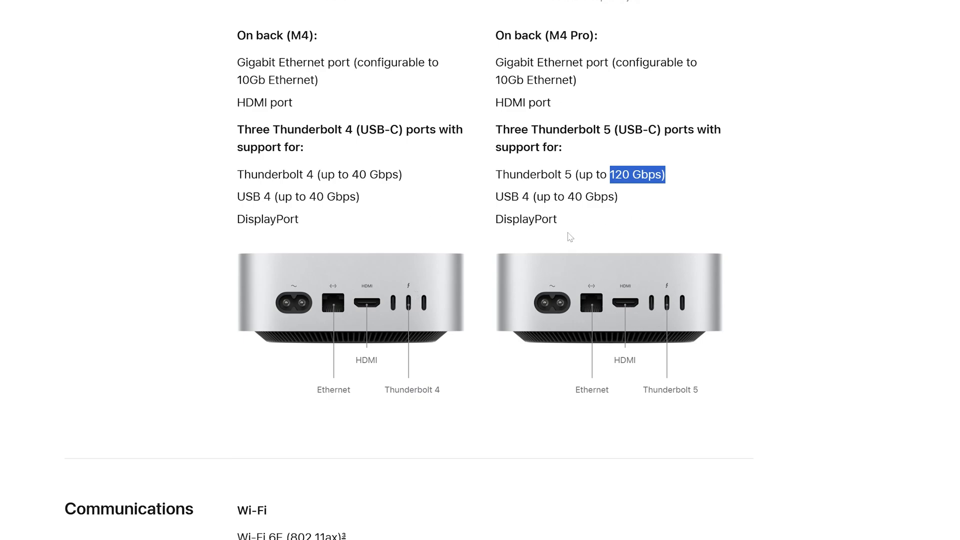
pyautogui.moveTo(593, 328)
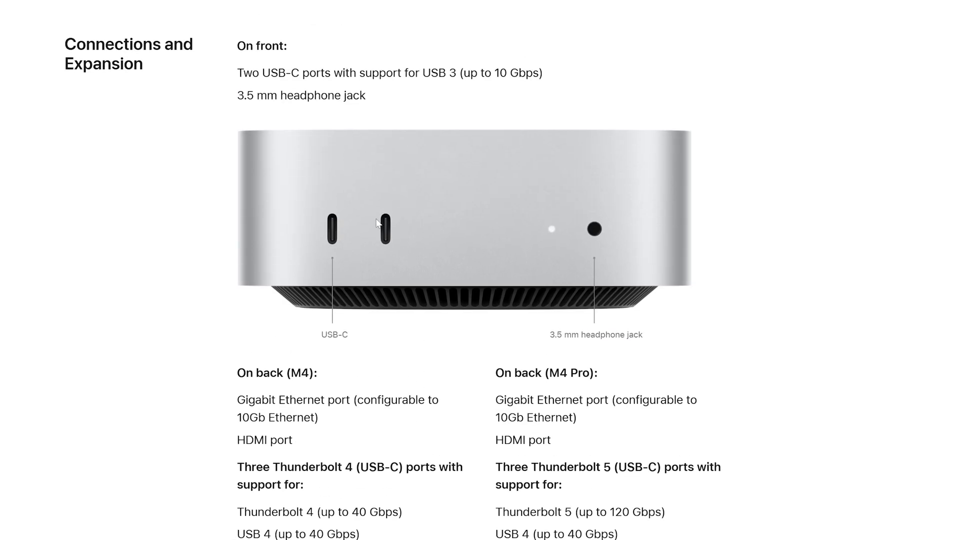
# Move past the back-port diagrams to Communications: Wi‑Fi 6E, Bluetooth 5.3 and 10Gb Ethernet
pyautogui.scroll(-3)
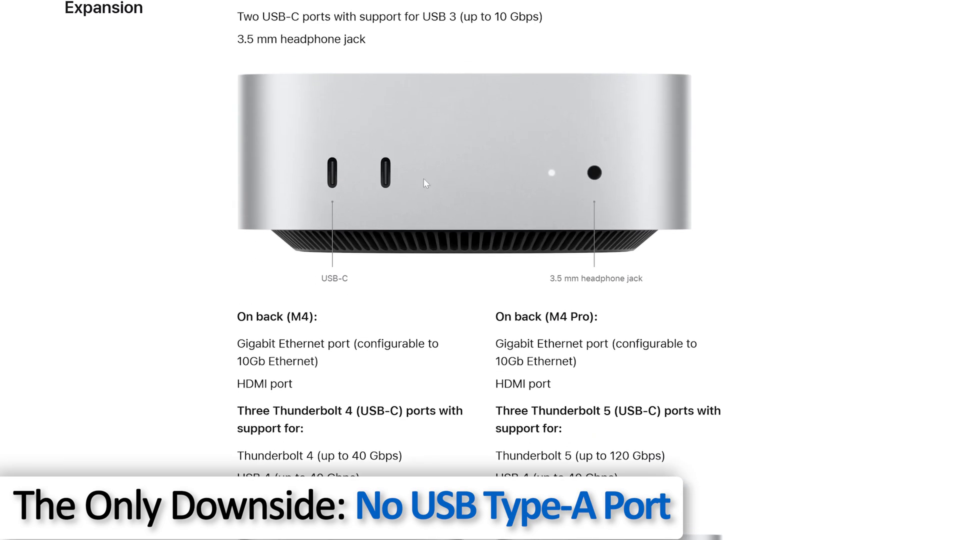
pyautogui.scroll(-3)
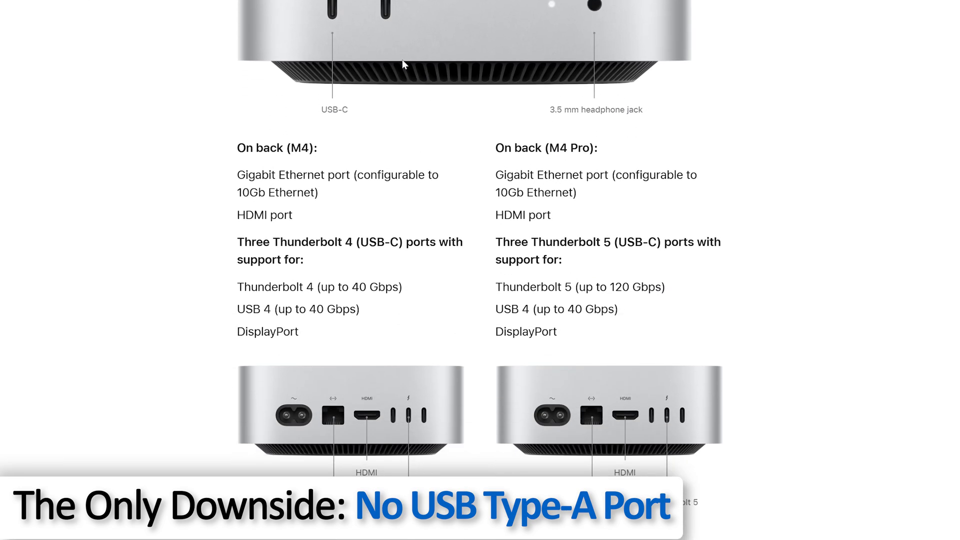
pyautogui.scroll(-3)
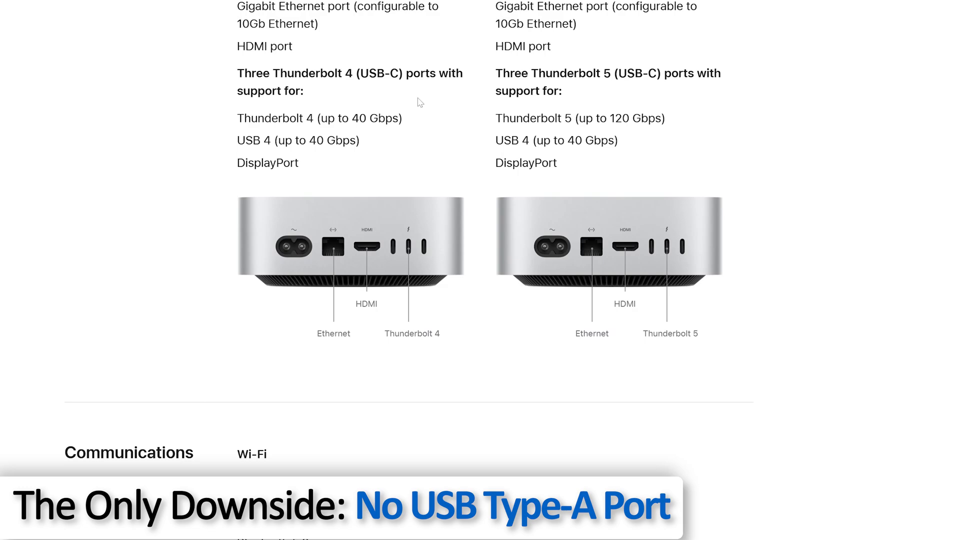
pyautogui.scroll(-3)
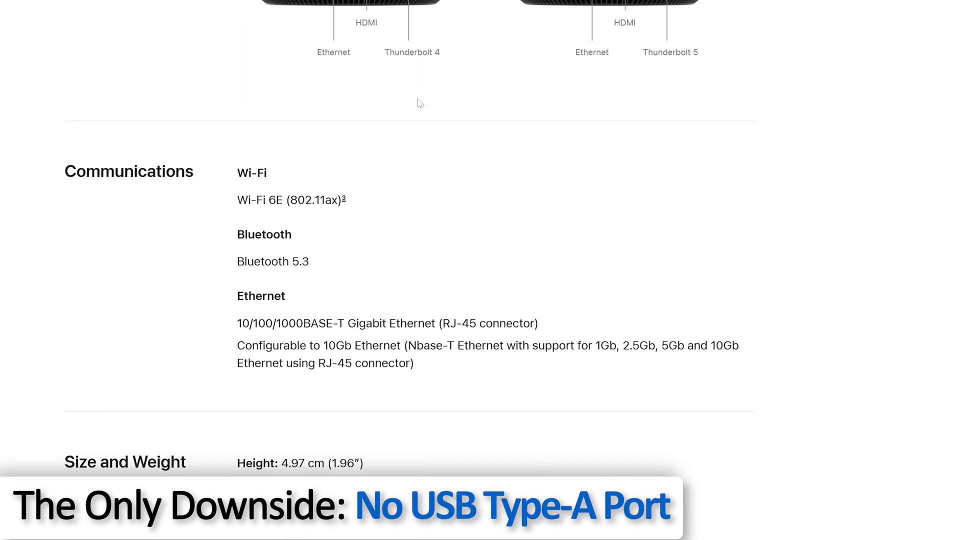
pyautogui.scroll(-3)
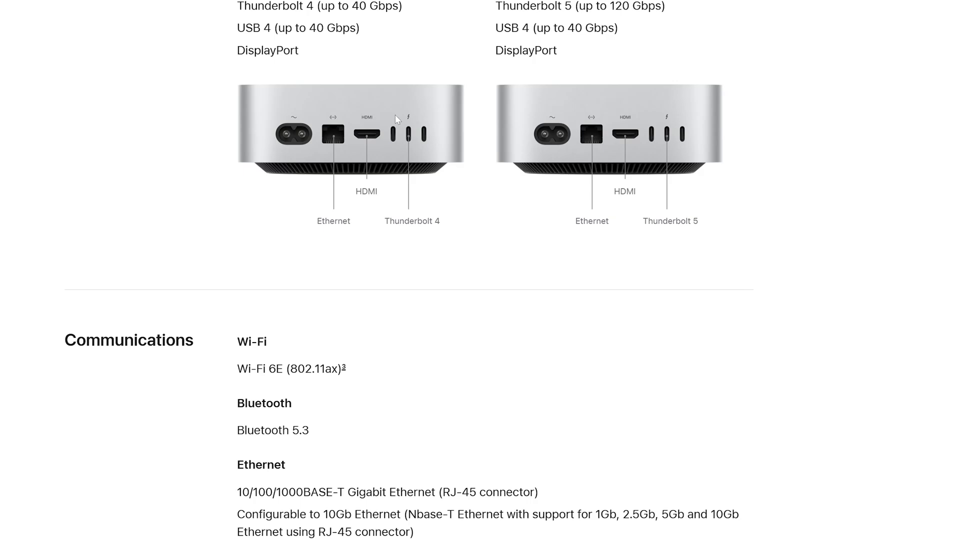
# Go to the Compare page showing Mac mini, Mac Studio and iMac side by side from ₹59,900
pyautogui.scroll(-3)
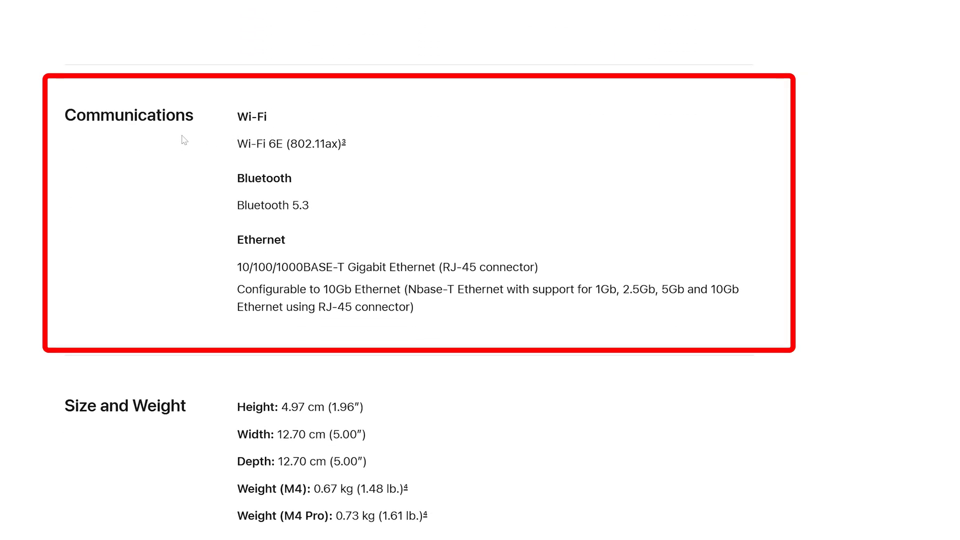
pyautogui.moveTo(351, 177)
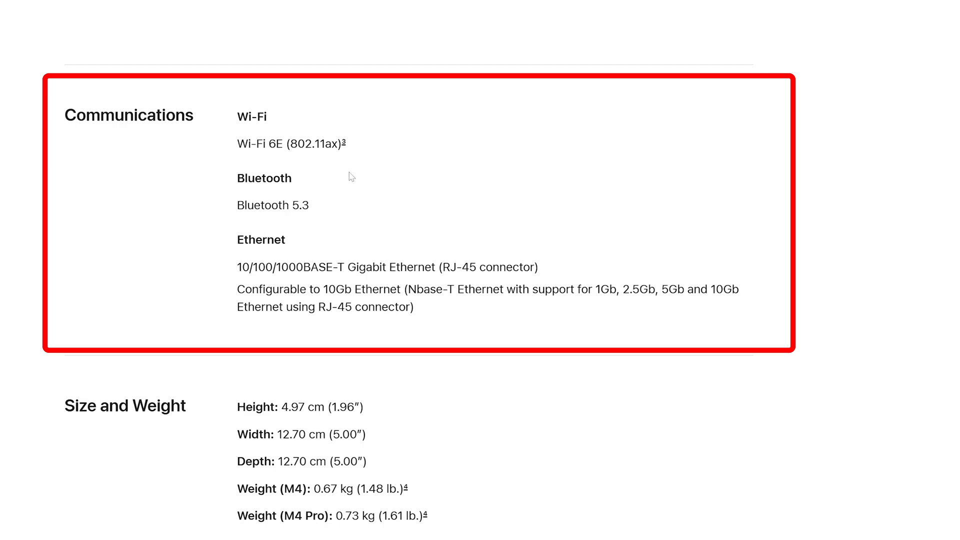
pyautogui.doubleClick(290, 143)
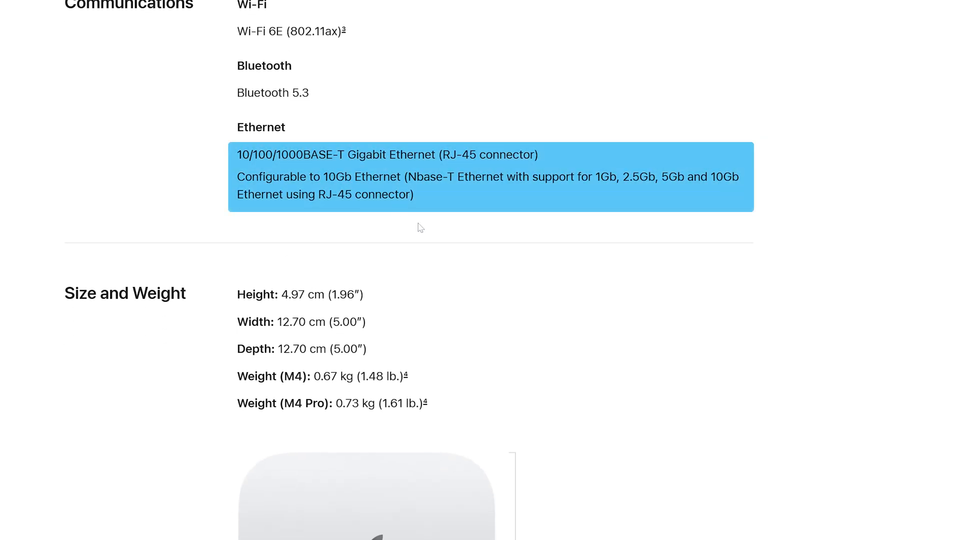
pyautogui.scroll(-3)
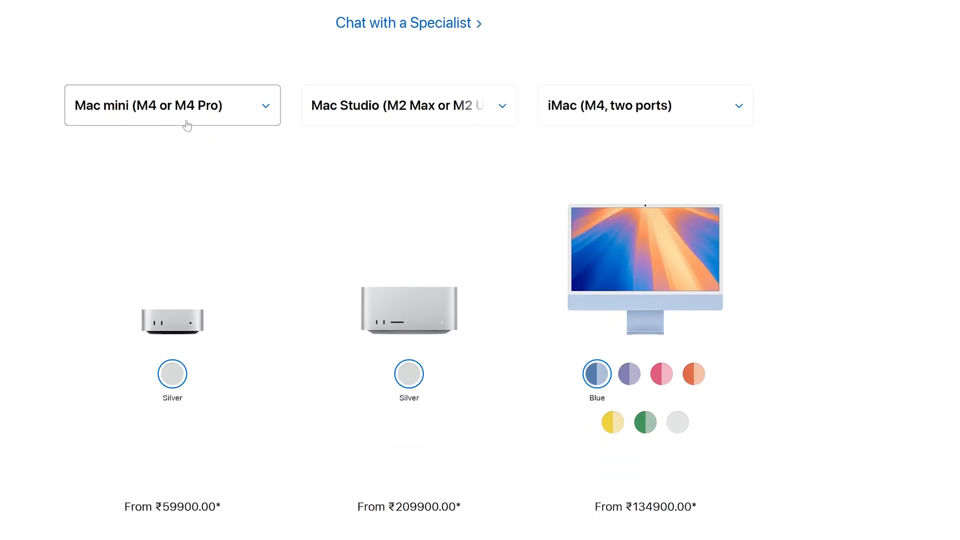
# Switch the middle comparison model to Mac mini (M2 or M2 Pro)
pyautogui.click(408, 105)
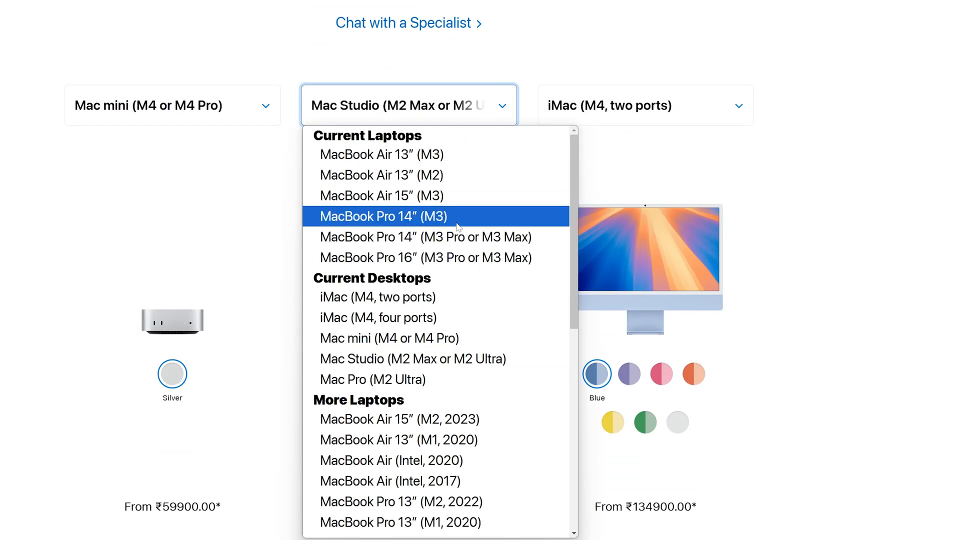
pyautogui.scroll(-3)
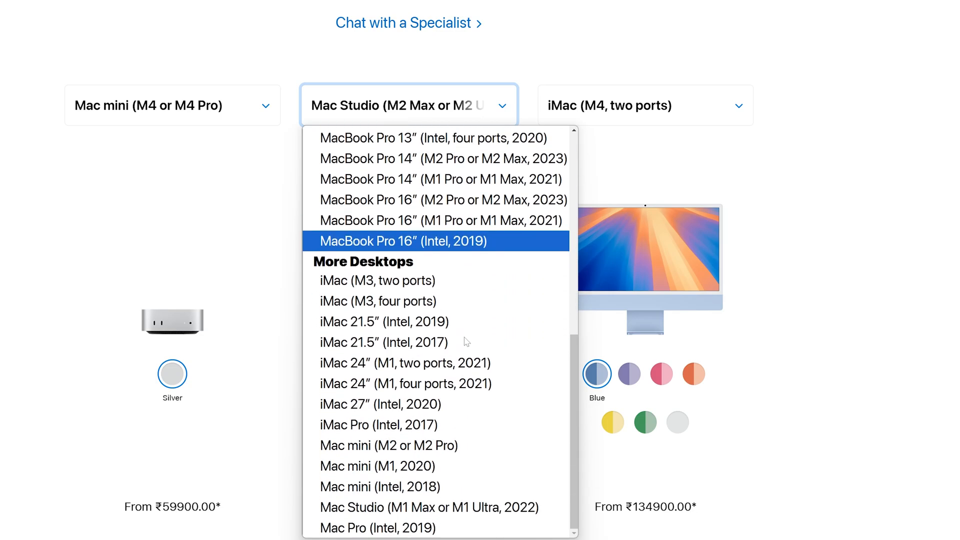
pyautogui.click(388, 445)
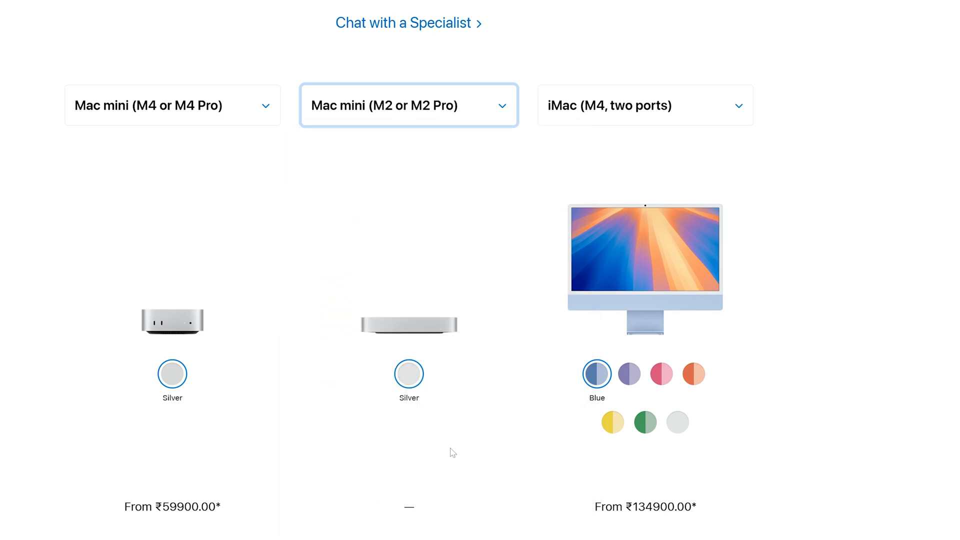
# Scroll the comparison through Compute, Memory and Storage down to Size and Weight
pyautogui.scroll(-3)
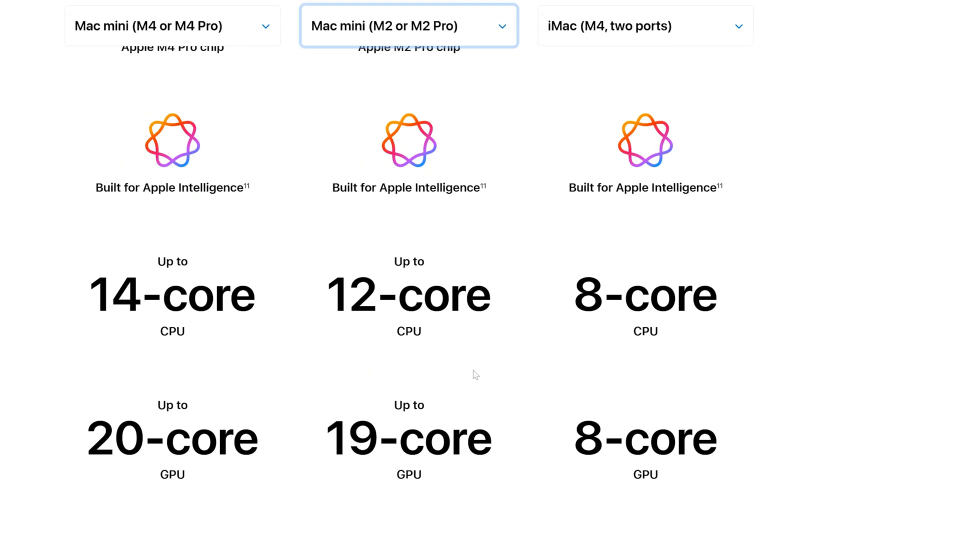
pyautogui.scroll(-3)
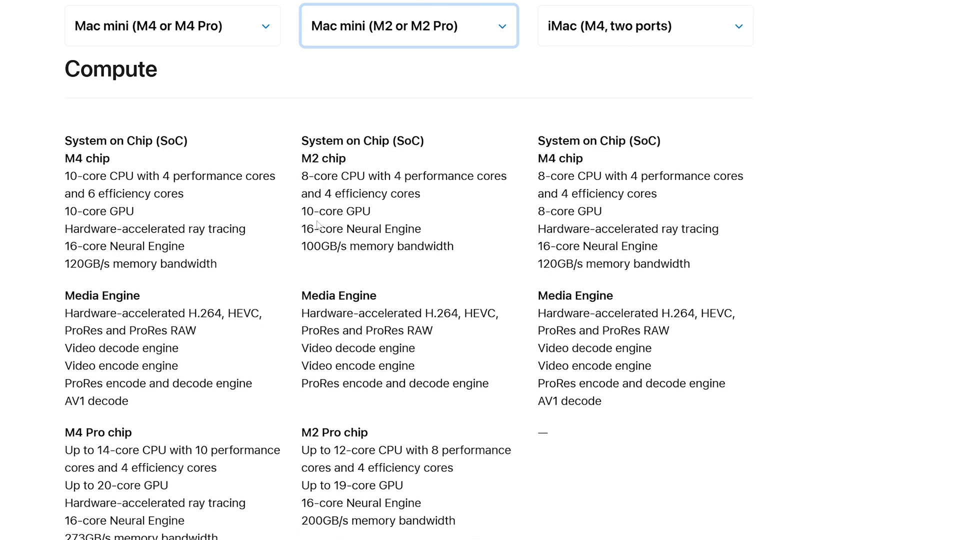
pyautogui.scroll(-3)
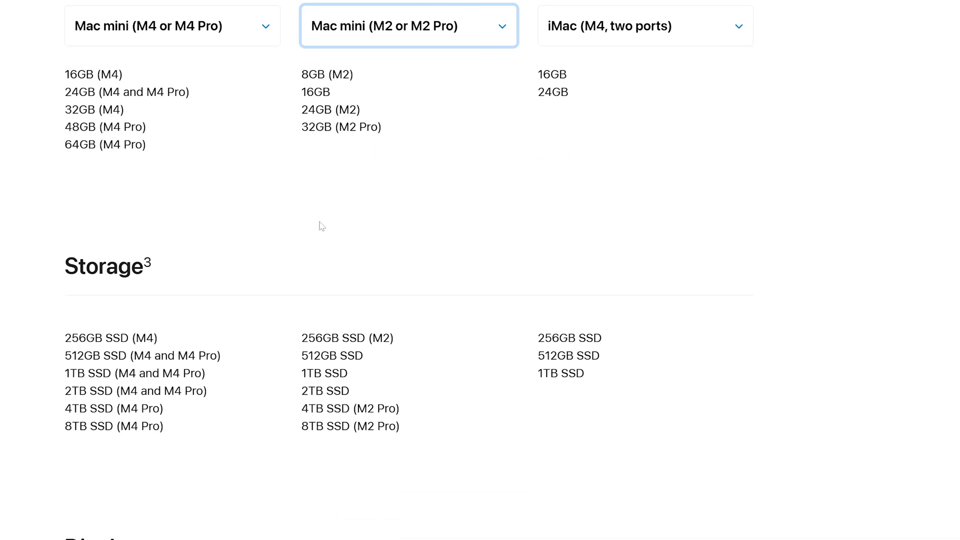
pyautogui.scroll(-3)
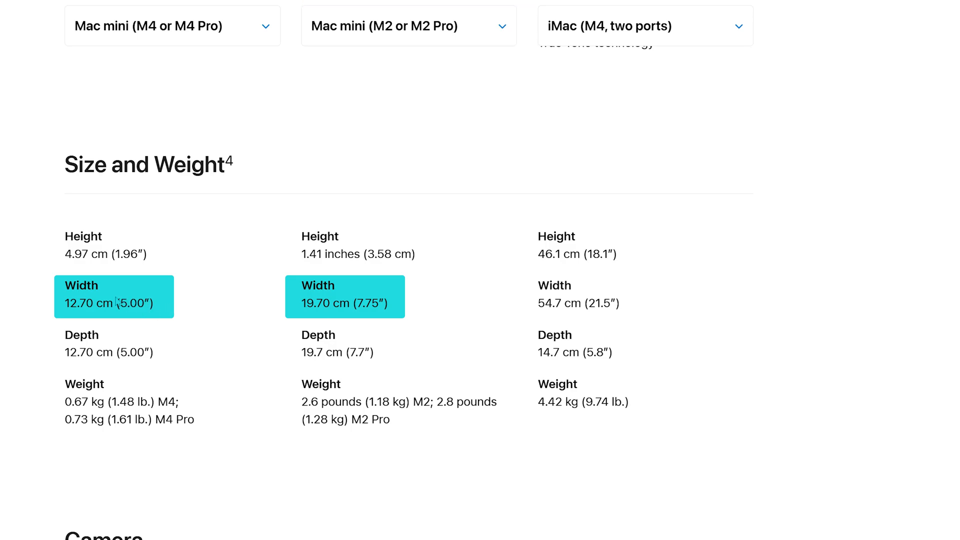
pyautogui.moveTo(84, 315)
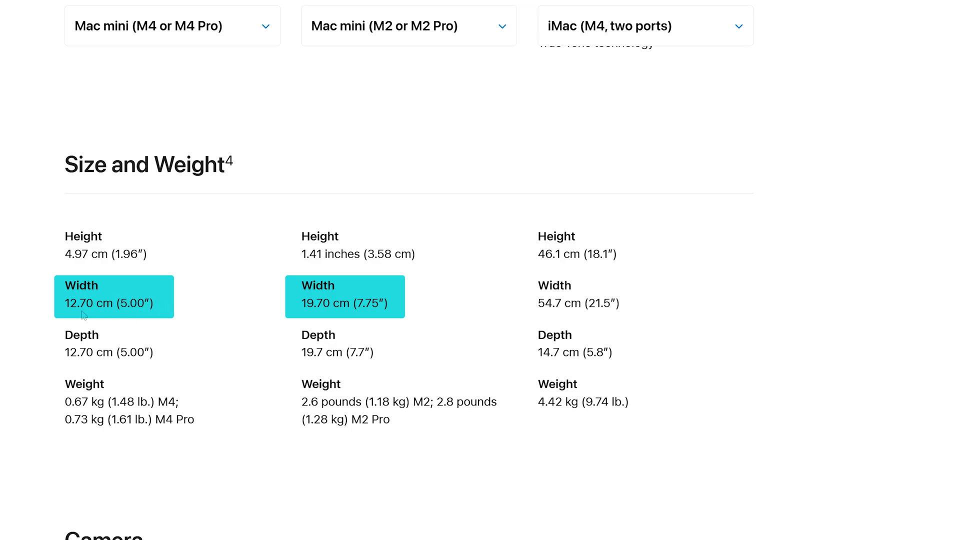
pyautogui.moveTo(301, 309)
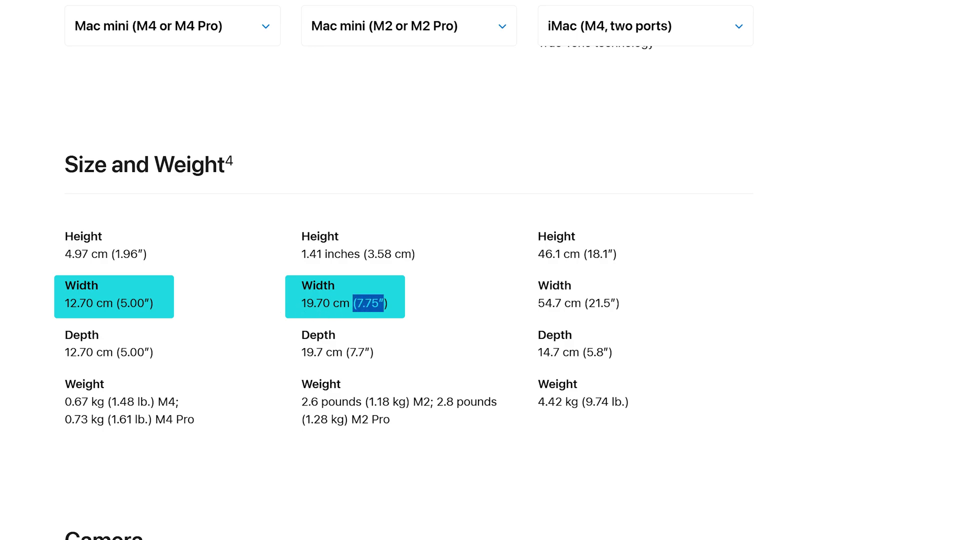
pyautogui.doubleClick(314, 303)
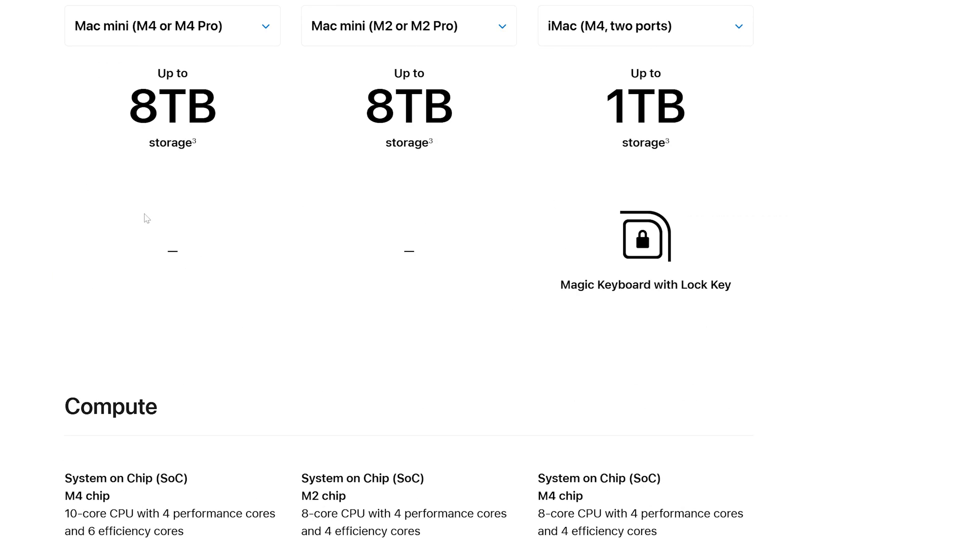
pyautogui.scroll(3)
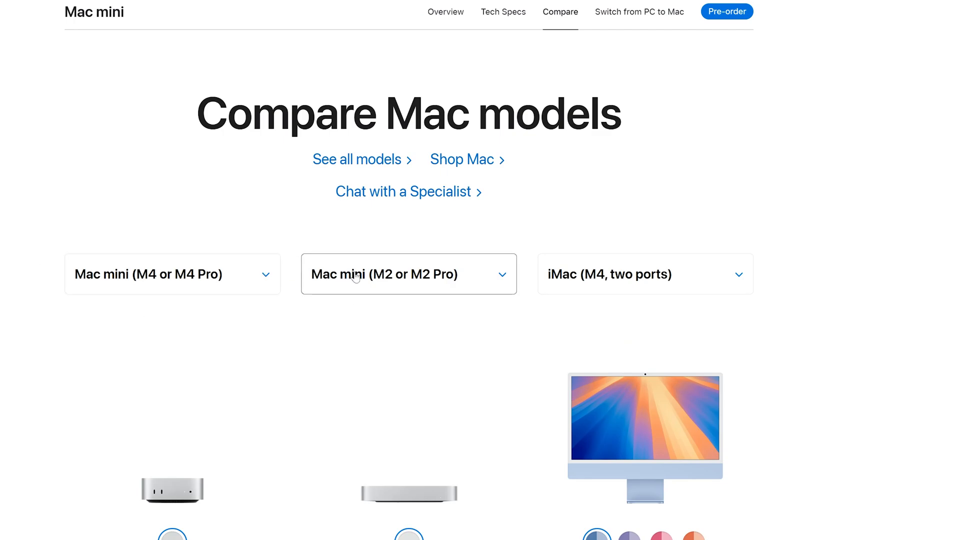
# Scroll the tech specs past In the Box and Built-in Apps to Configure to Order
pyautogui.scroll(-3)
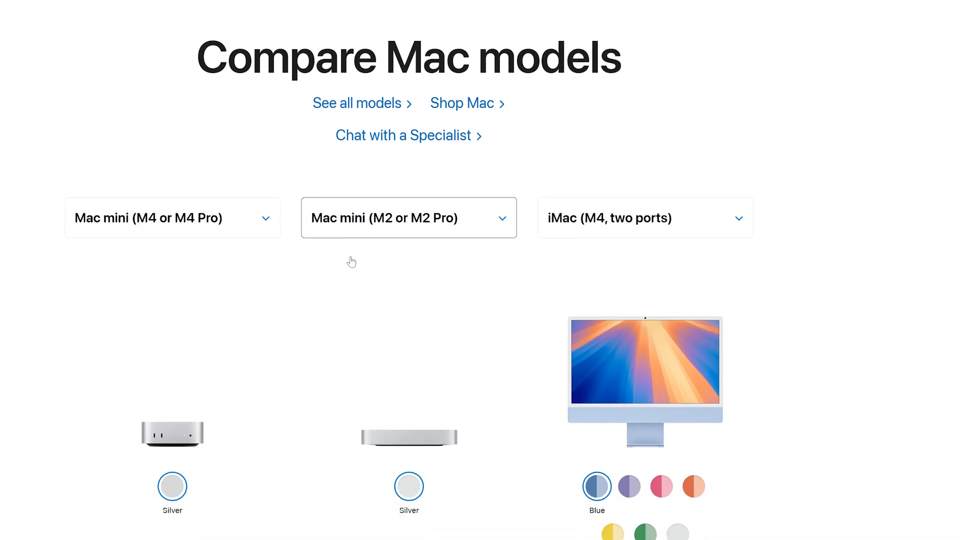
pyautogui.scroll(-3)
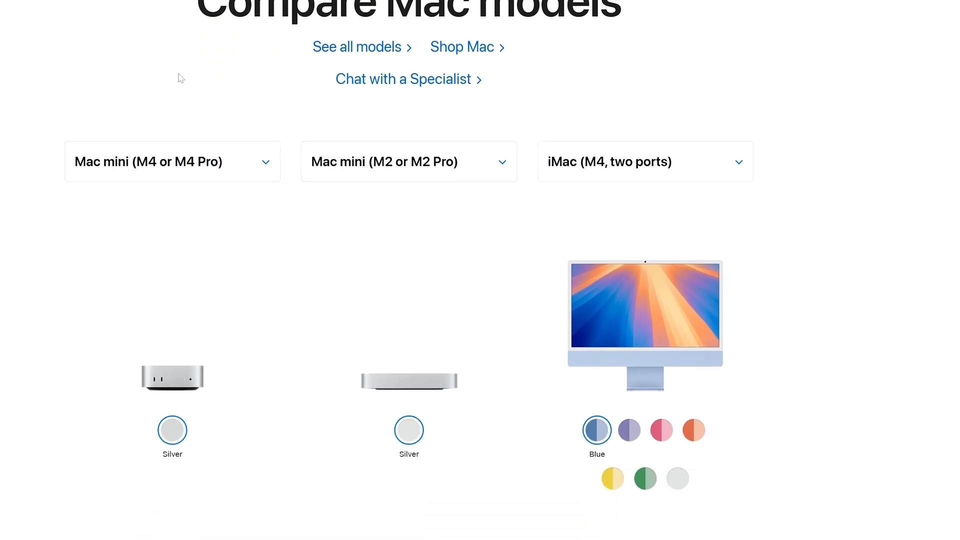
pyautogui.moveTo(222, 119)
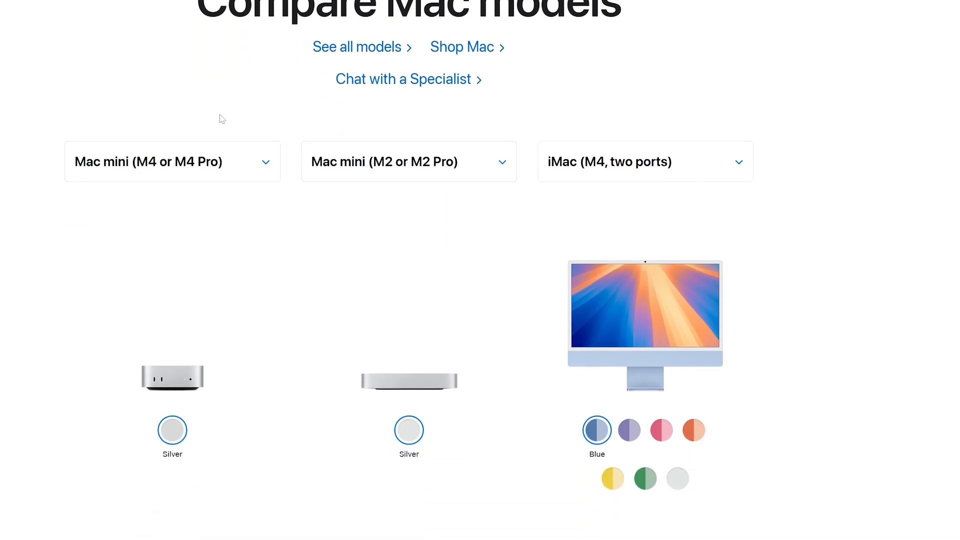
pyautogui.scroll(-3)
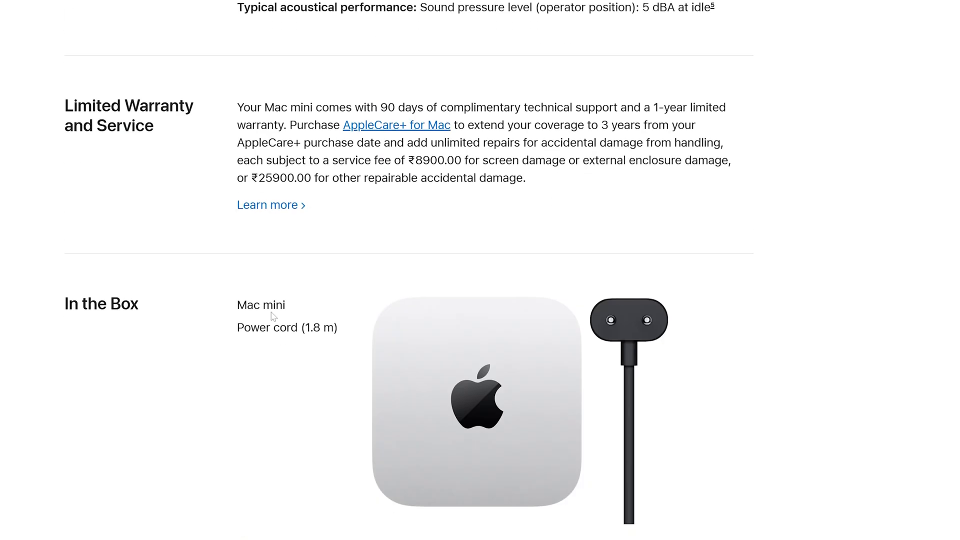
pyautogui.scroll(-3)
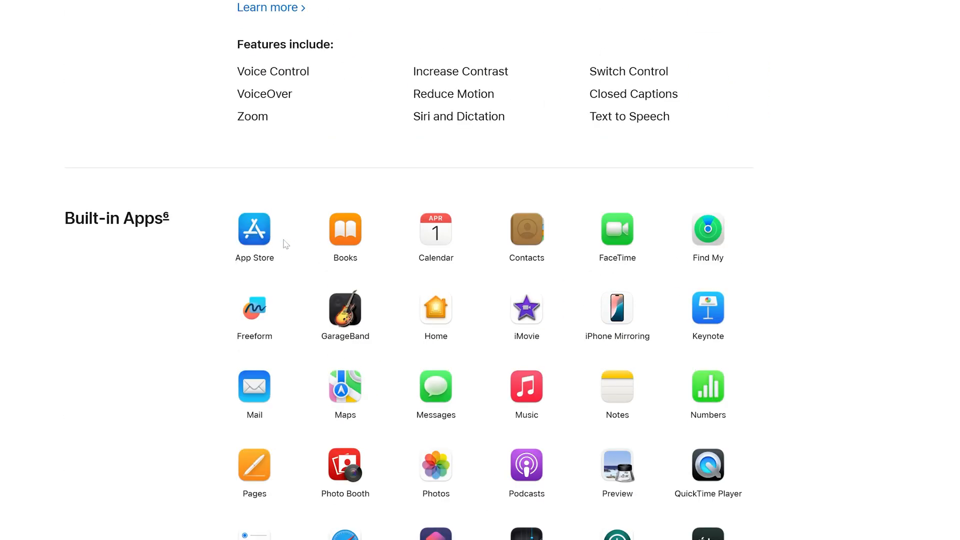
pyautogui.scroll(-3)
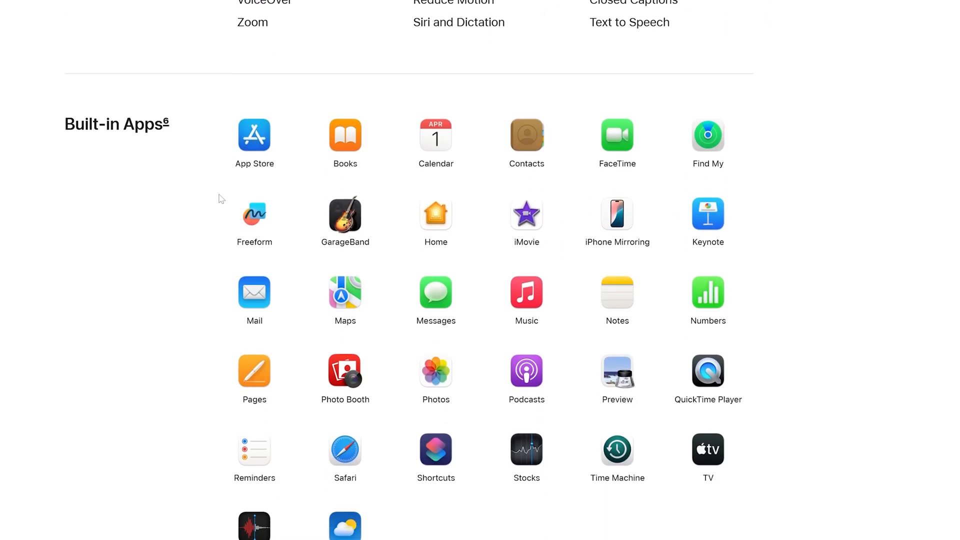
pyautogui.scroll(-3)
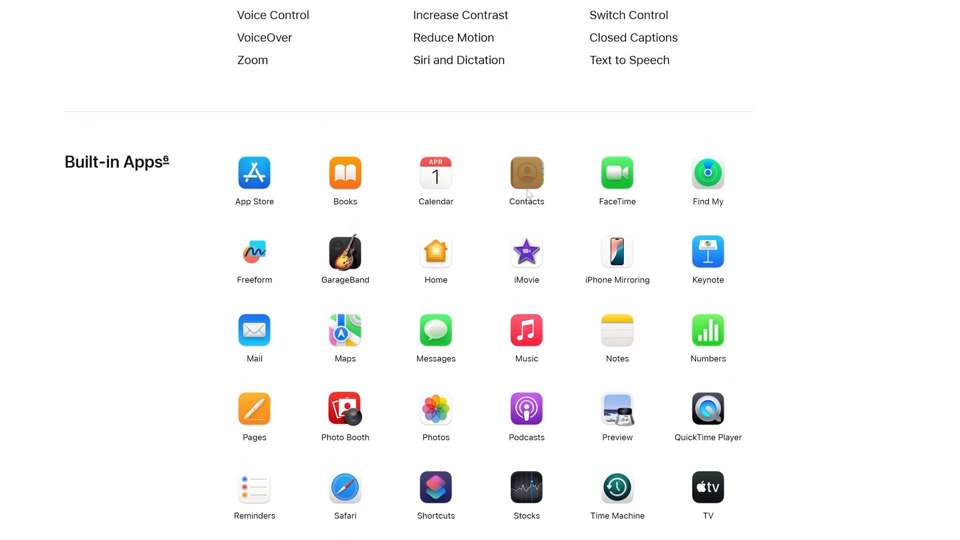
pyautogui.moveTo(431, 230)
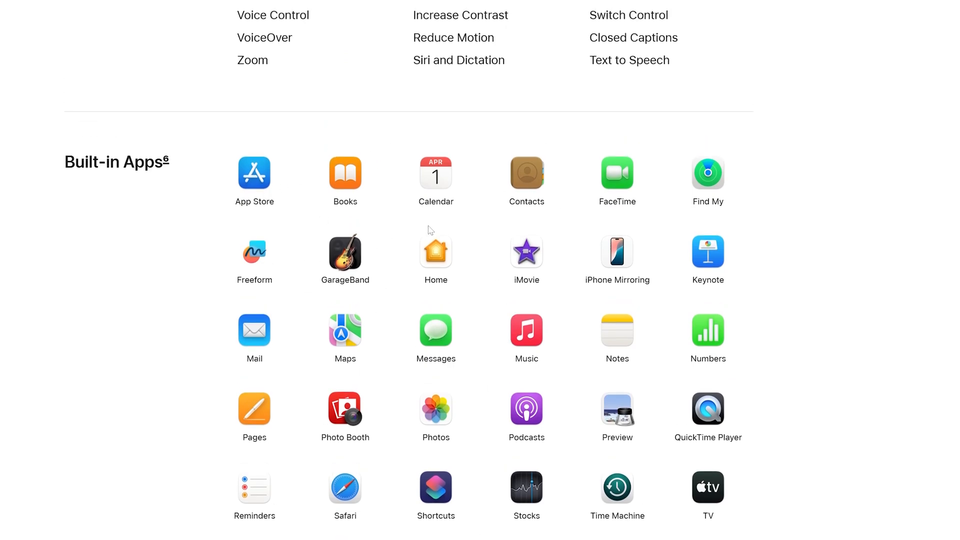
pyautogui.scroll(-3)
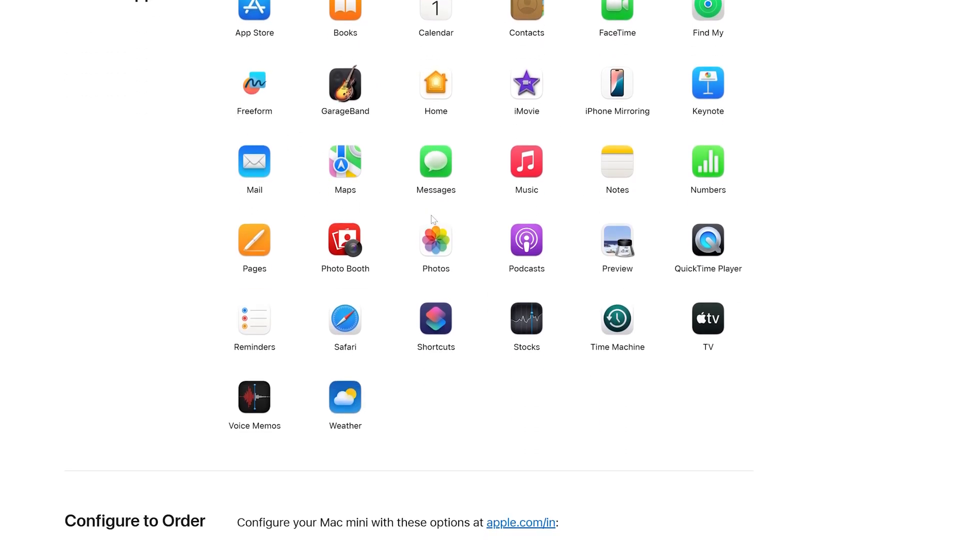
pyautogui.scroll(-3)
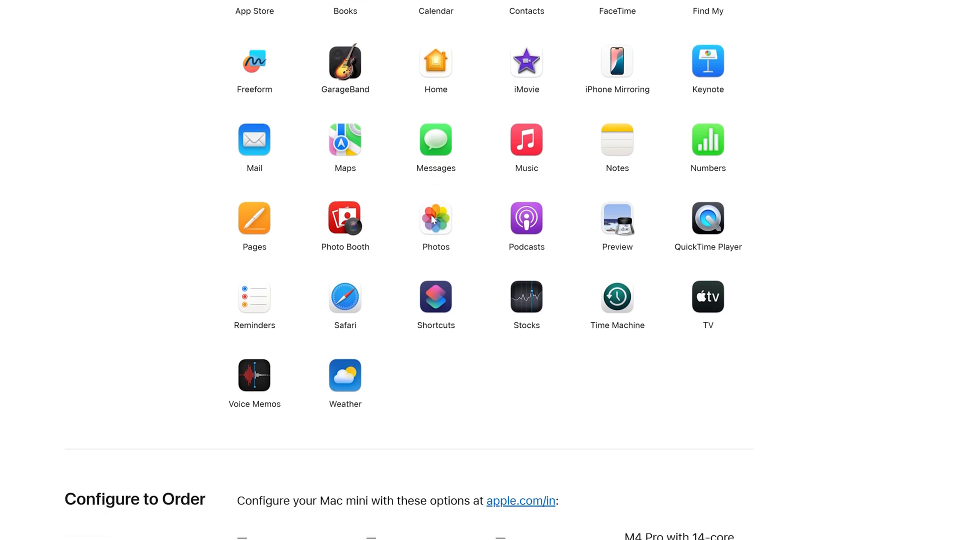
pyautogui.scroll(-3)
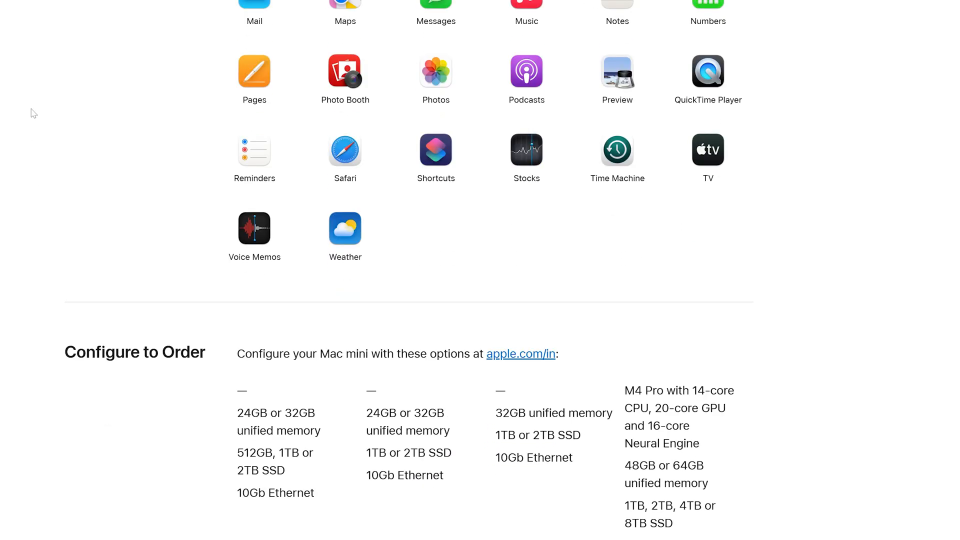